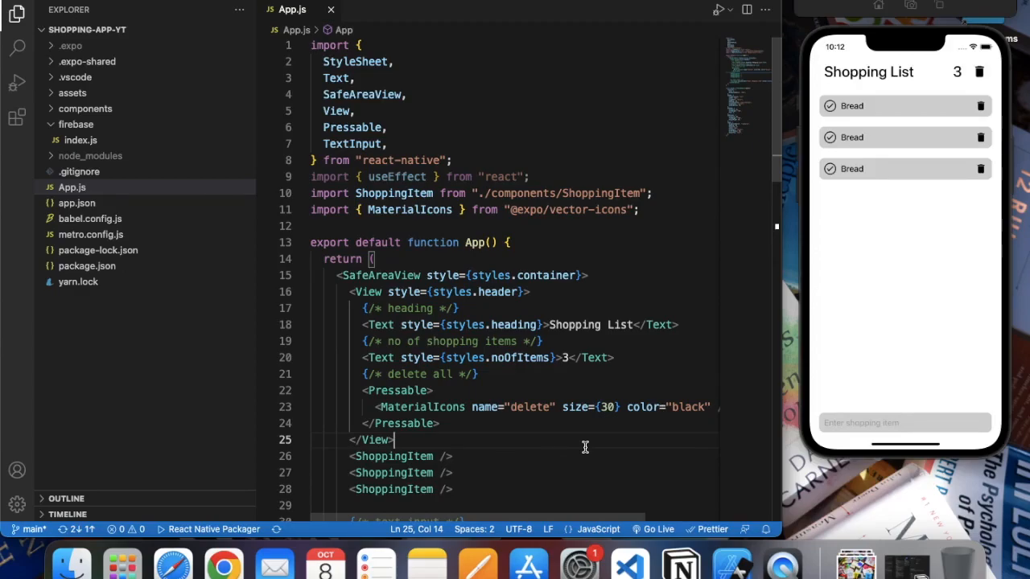
pyautogui.moveTo(1017, 337)
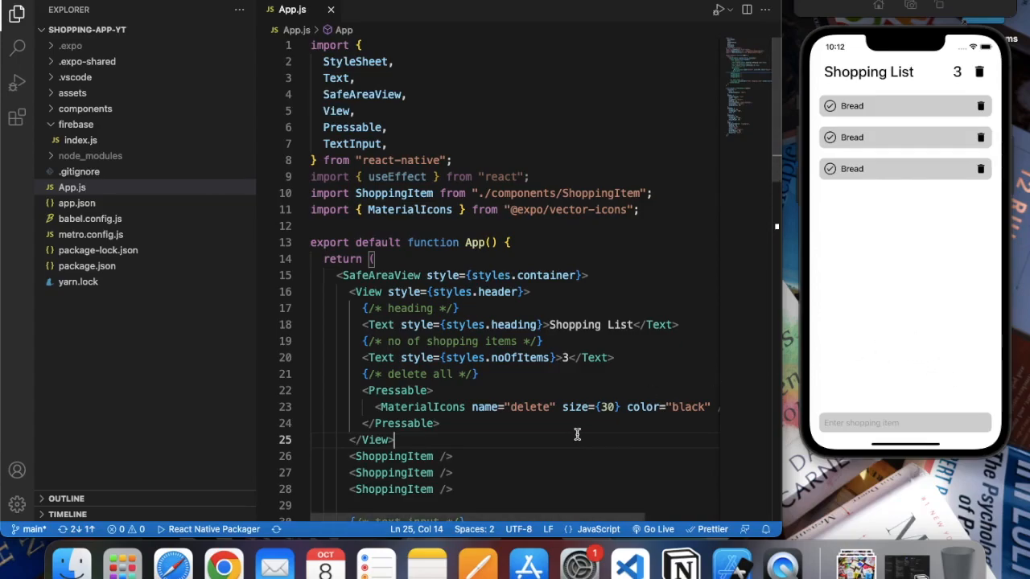
pyautogui.moveTo(172, 563)
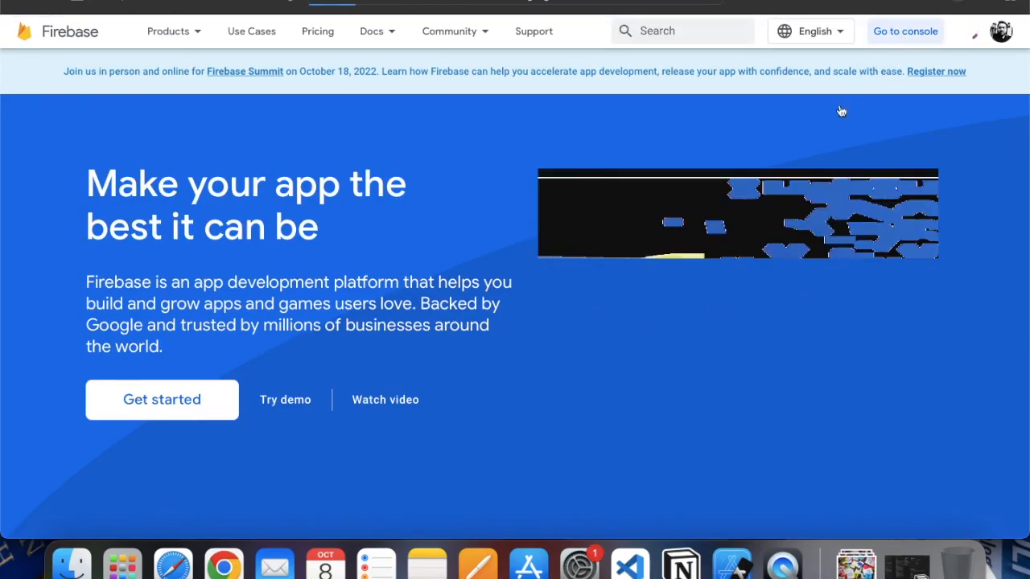
# - Go to the Firebase console and open the shopping-app-yt project's Firestore Database page
pyautogui.click(904, 31)
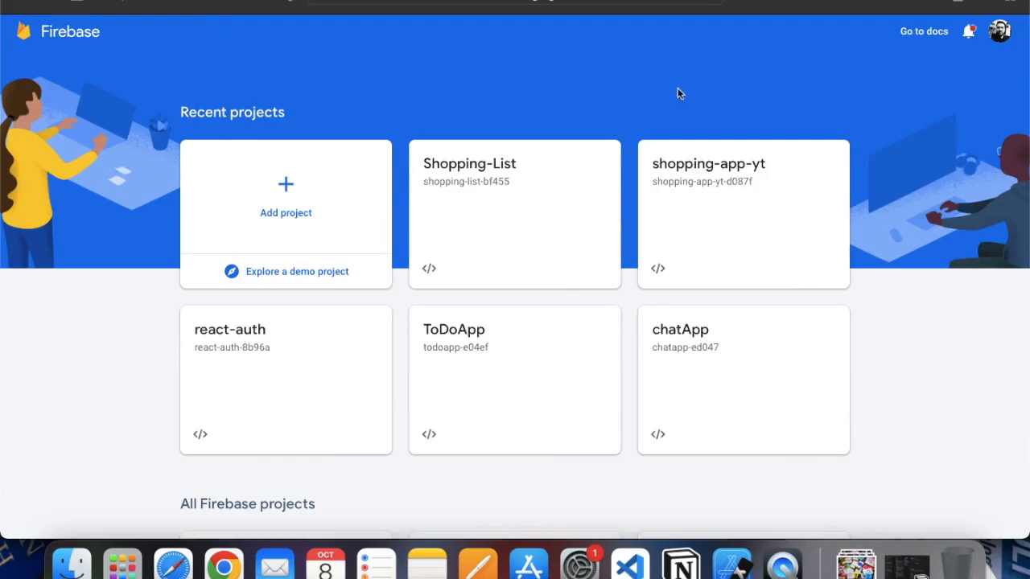
pyautogui.moveTo(801, 184)
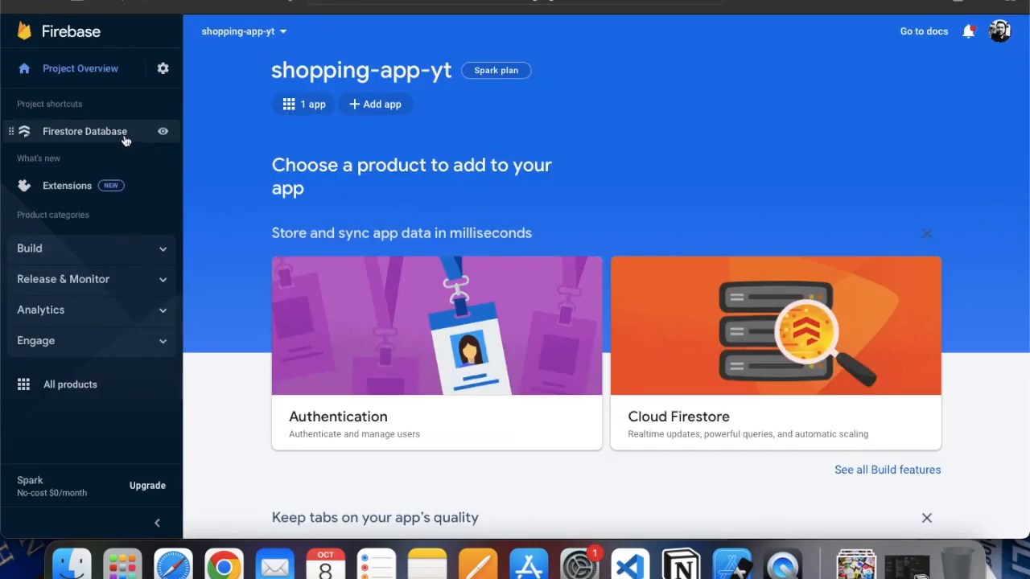
pyautogui.click(85, 131)
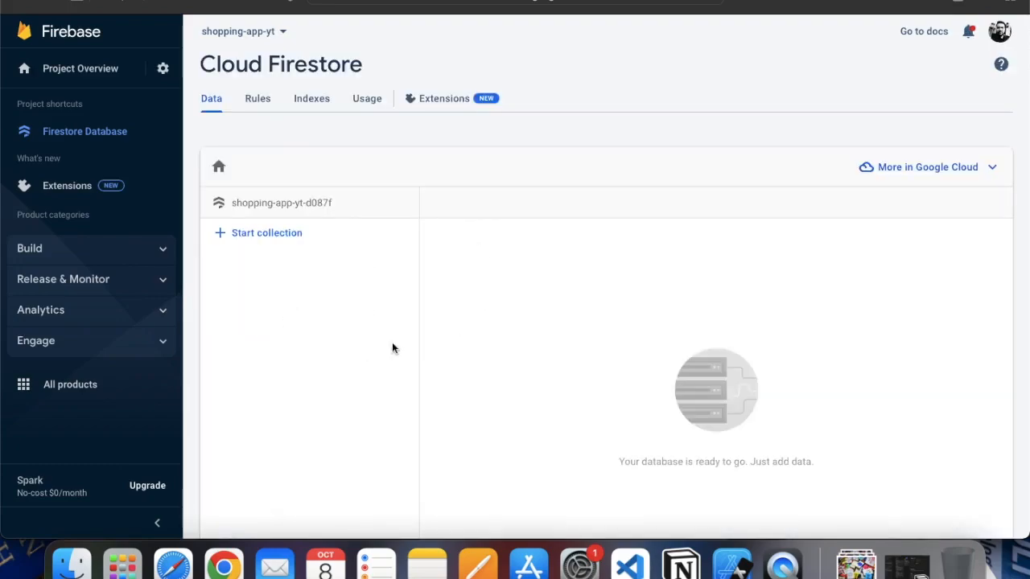
pyautogui.moveTo(326, 376)
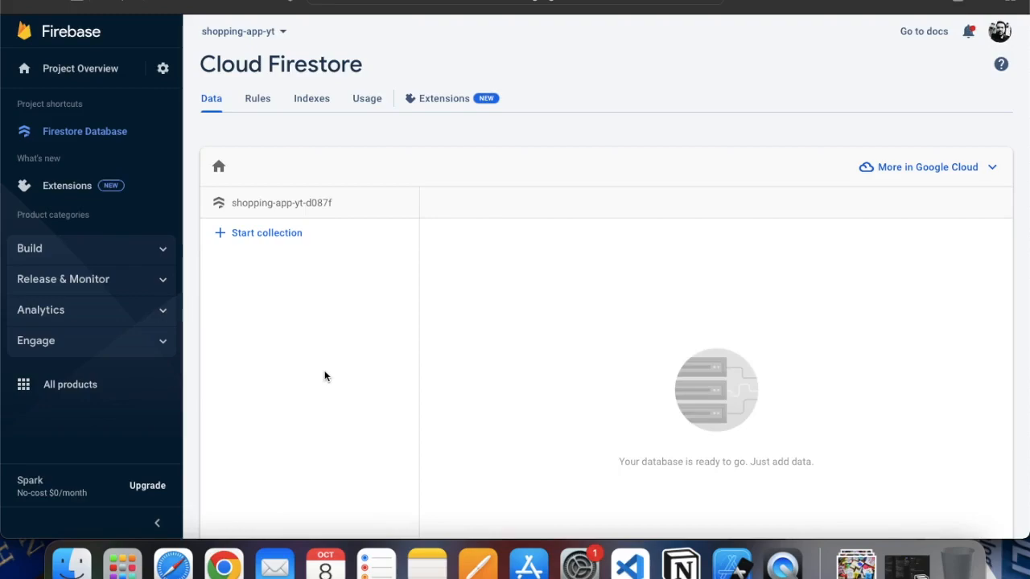
pyautogui.moveTo(925, 32)
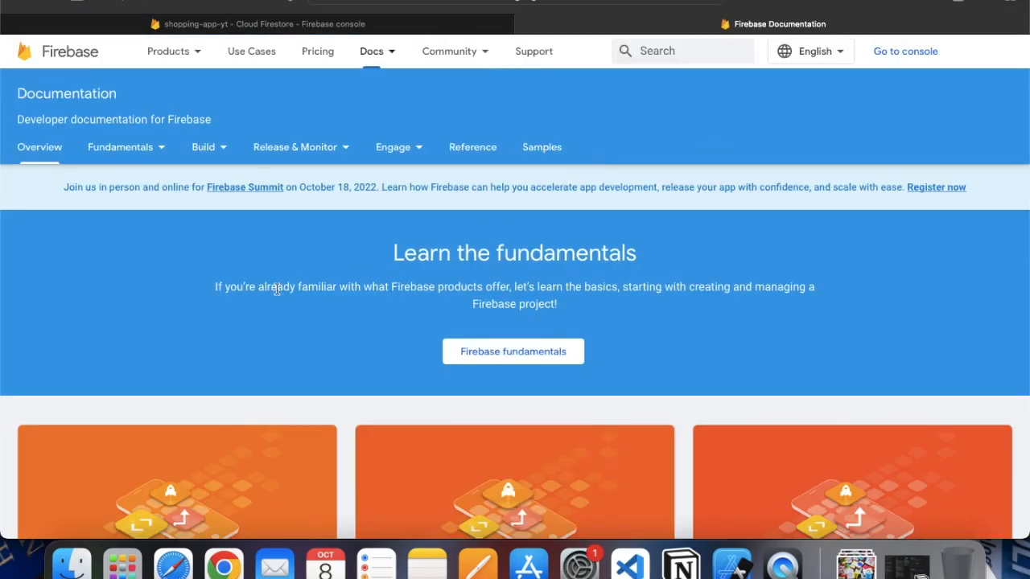
# - Open the Cloud Firestore Get started guide and read down to the development environment setup
pyautogui.click(120, 147)
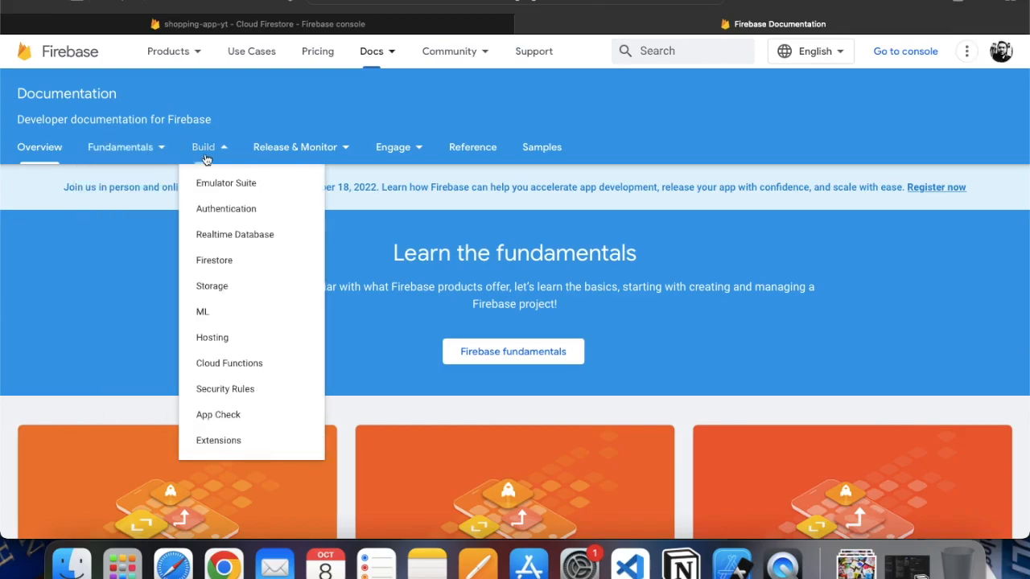
pyautogui.moveTo(222, 225)
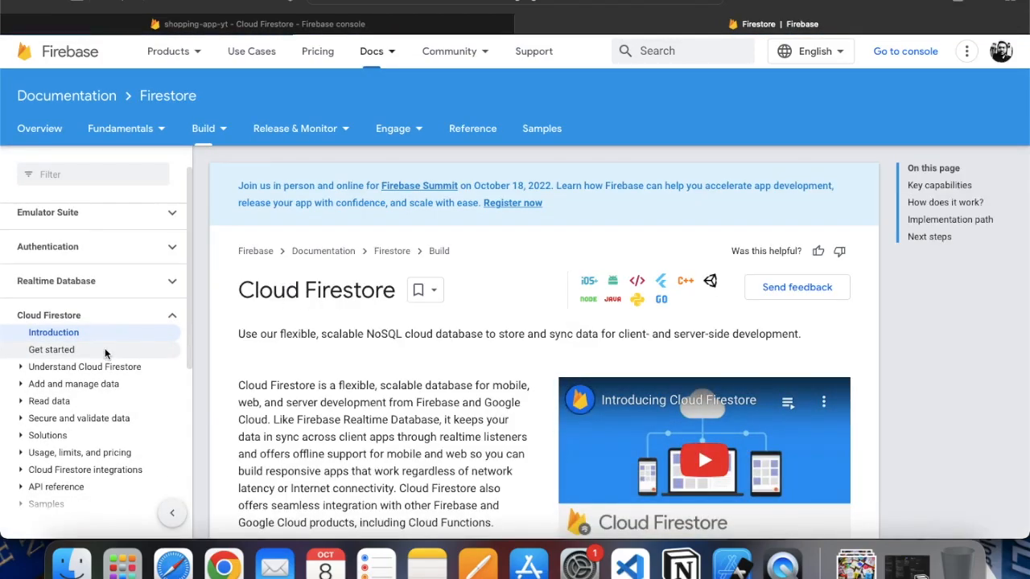
pyautogui.moveTo(244, 357)
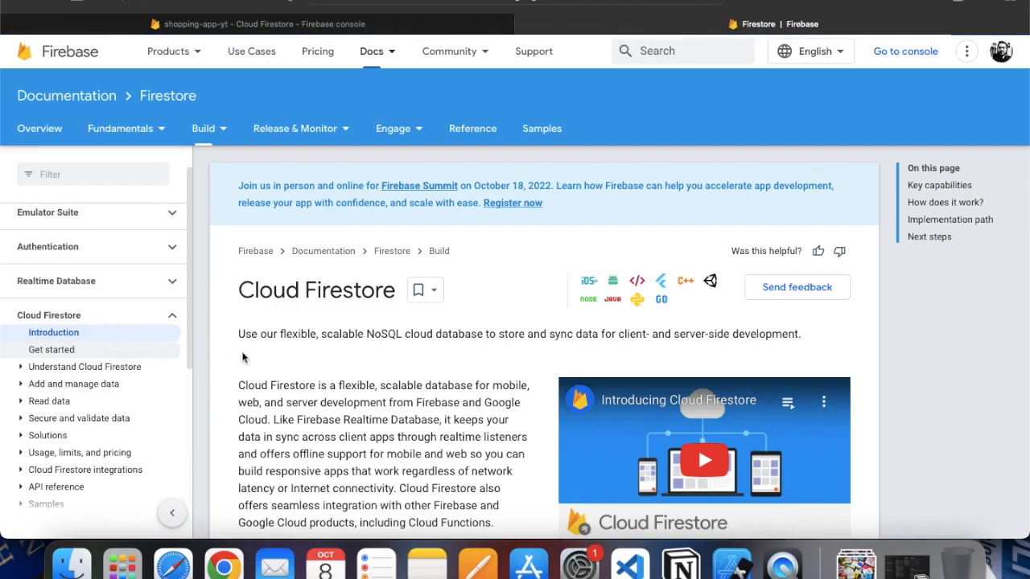
pyautogui.click(52, 349)
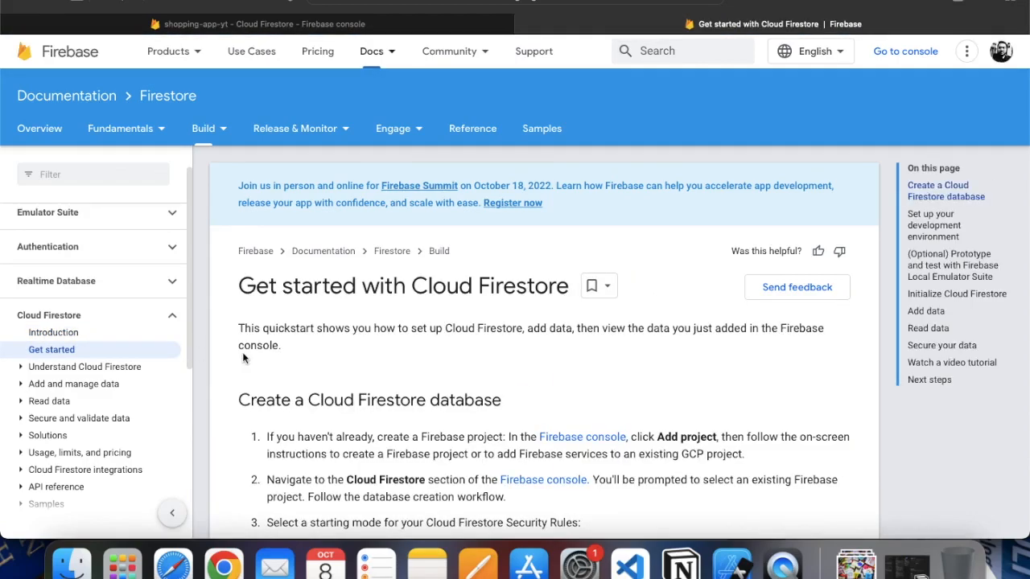
pyautogui.scroll(-3)
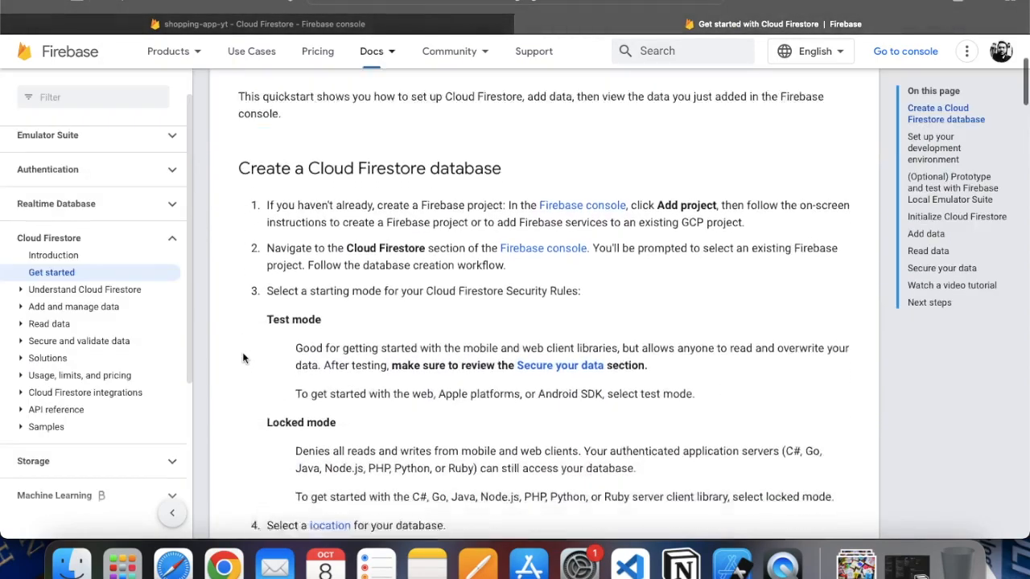
pyautogui.scroll(-3)
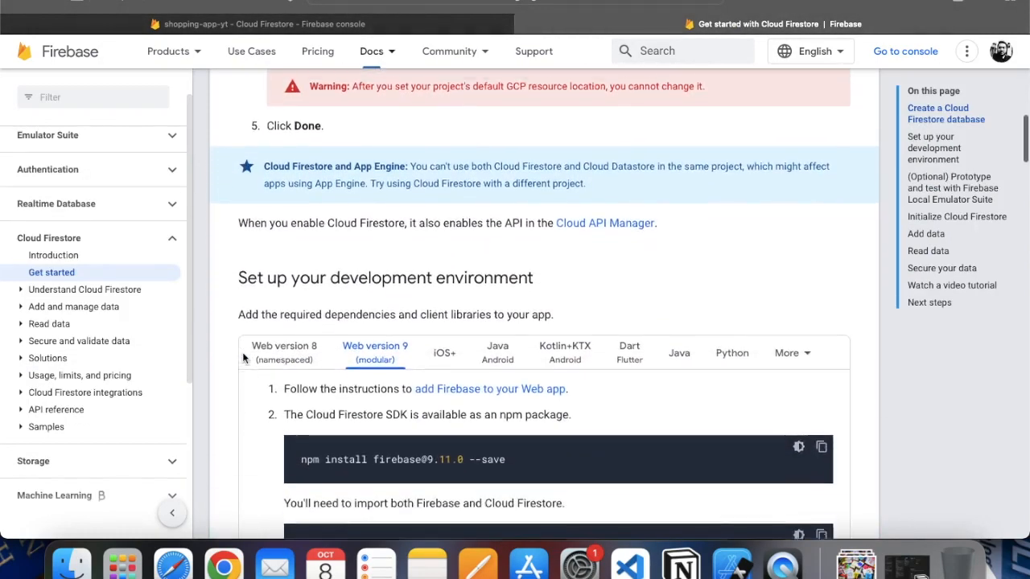
pyautogui.scroll(-3)
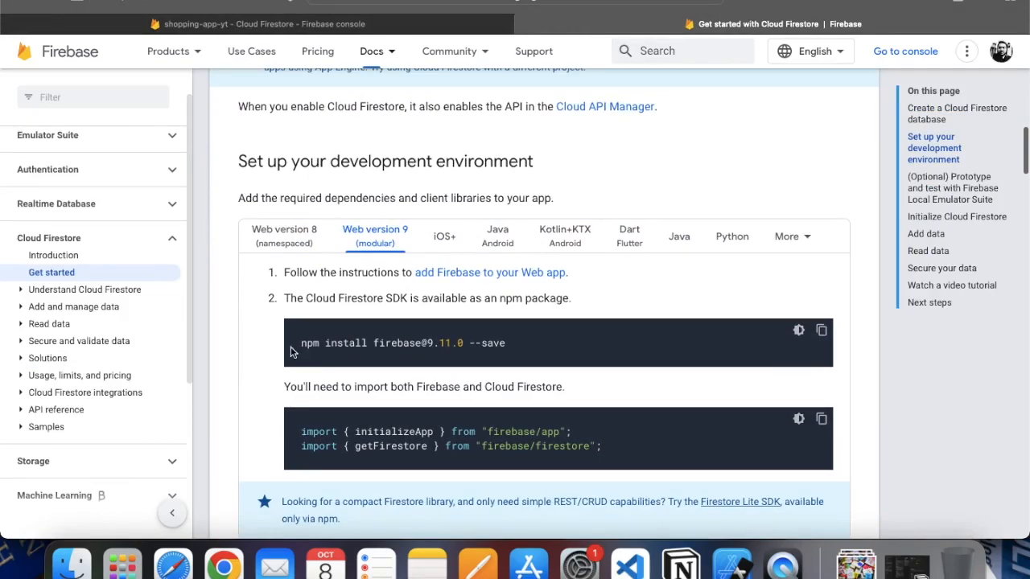
pyautogui.moveTo(316, 379)
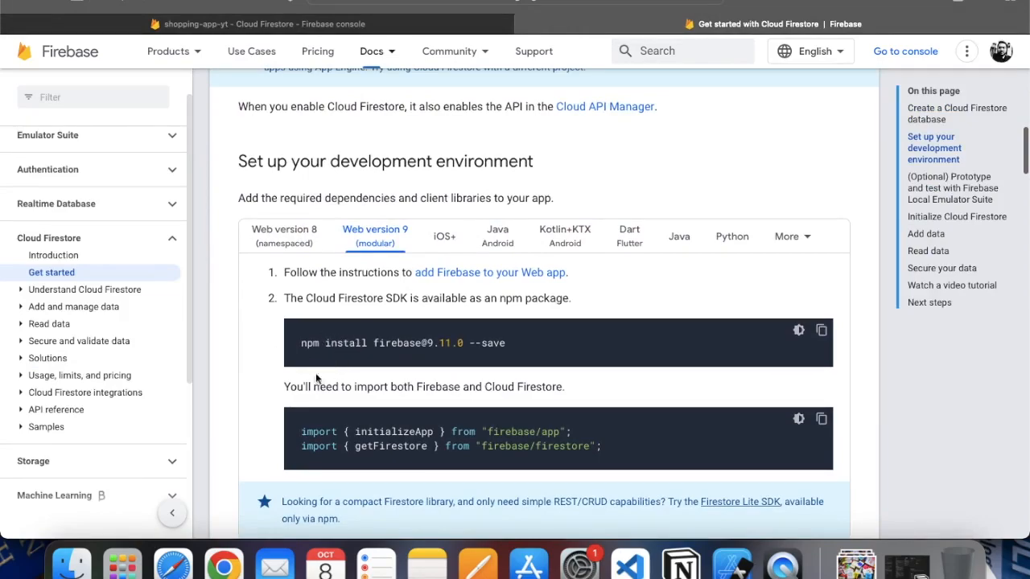
pyautogui.scroll(-3)
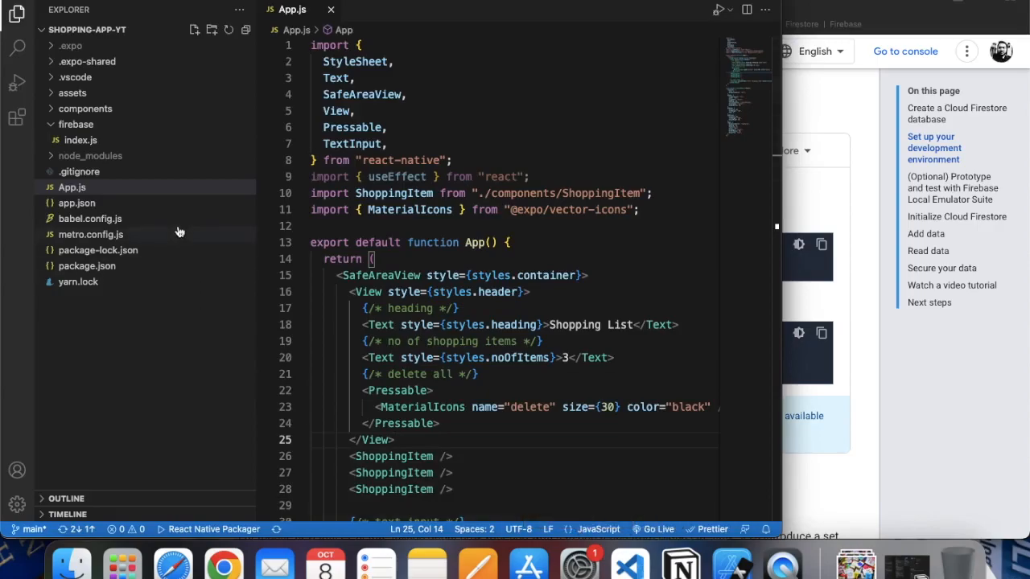
# - Add const db = getFirestore(app); to firebase/index.js, following the Initialize Cloud Firestore docs
pyautogui.click(80, 140)
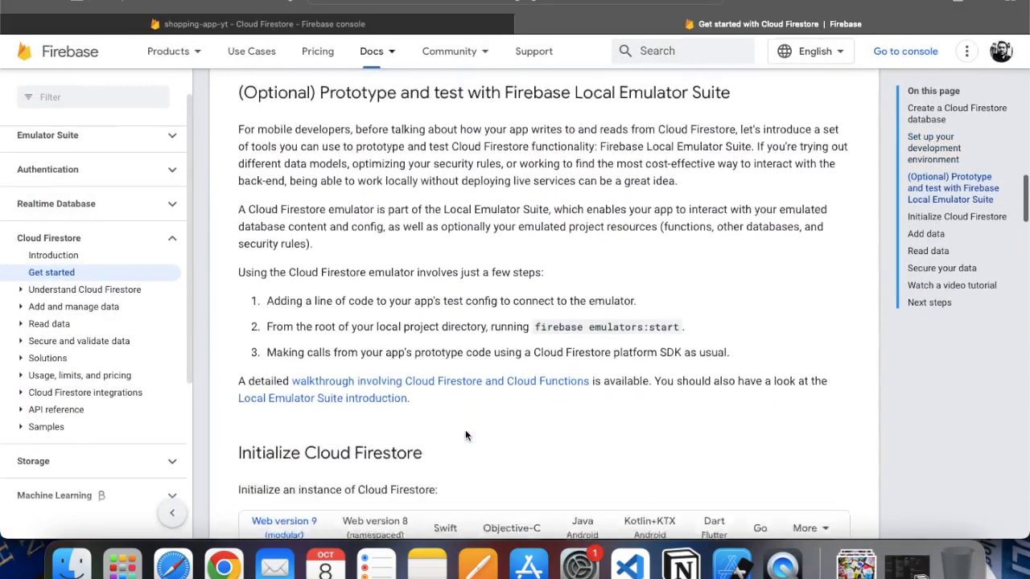
pyautogui.scroll(-3)
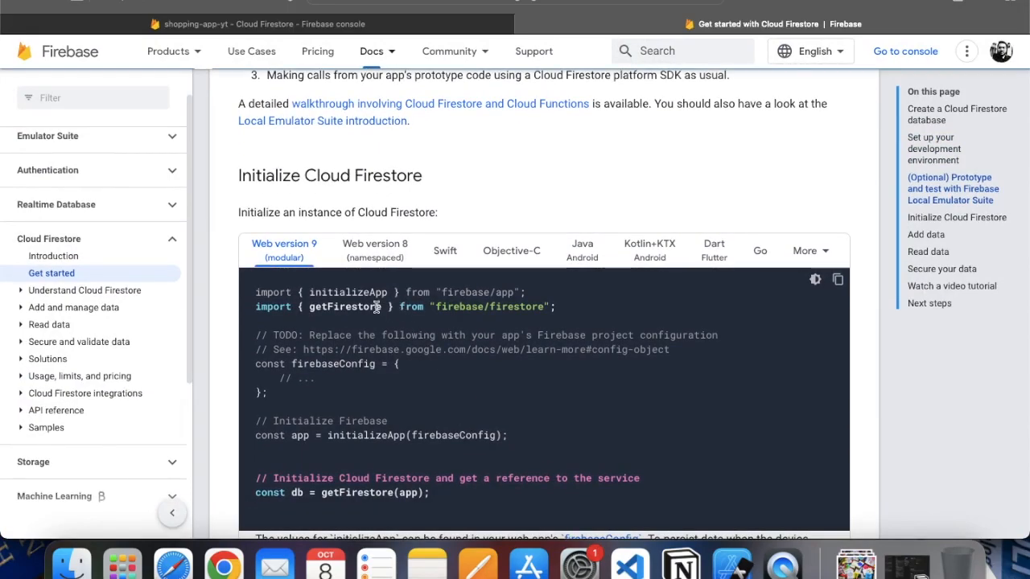
pyautogui.scroll(-3)
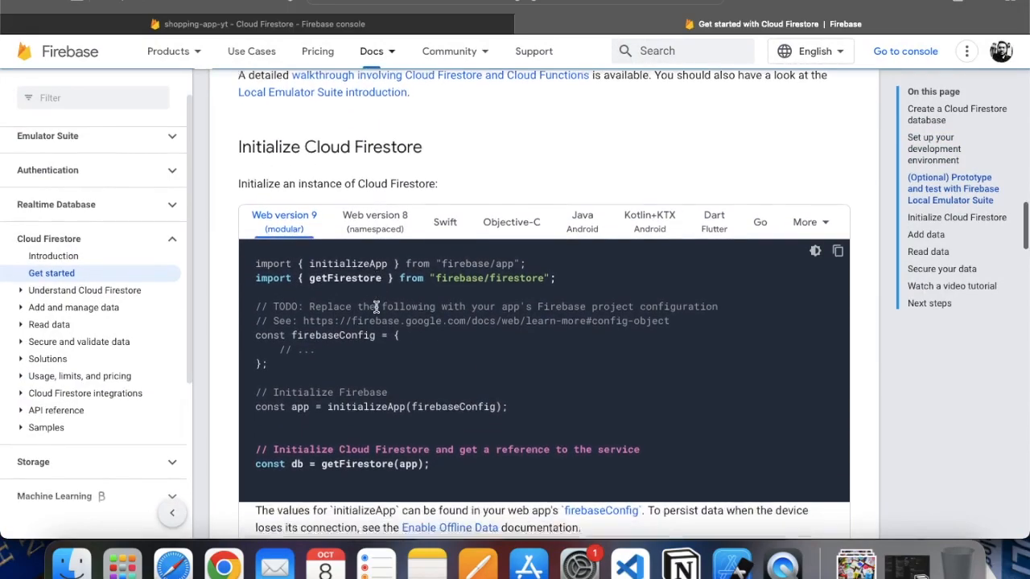
pyautogui.scroll(-3)
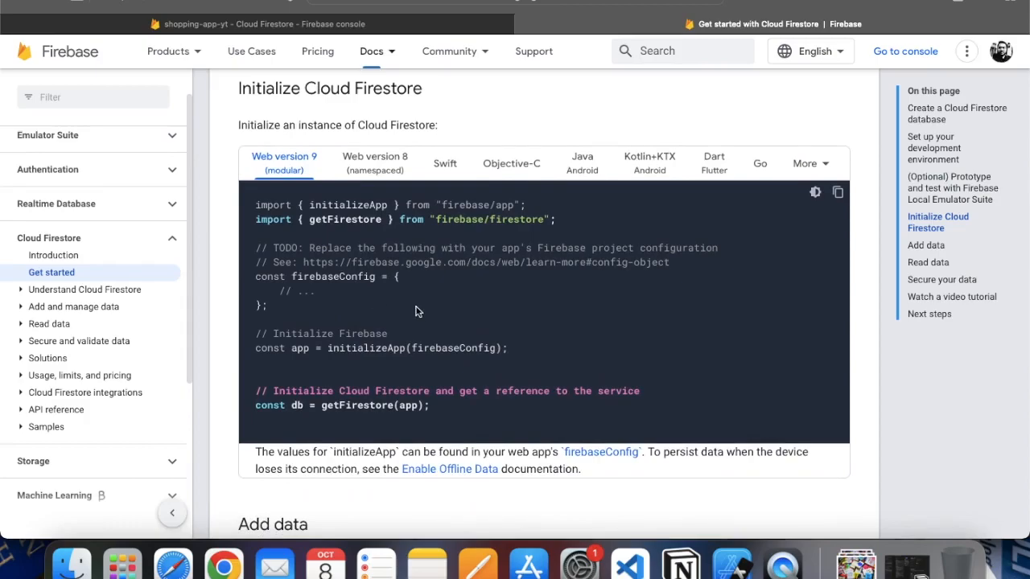
pyautogui.moveTo(256, 405)
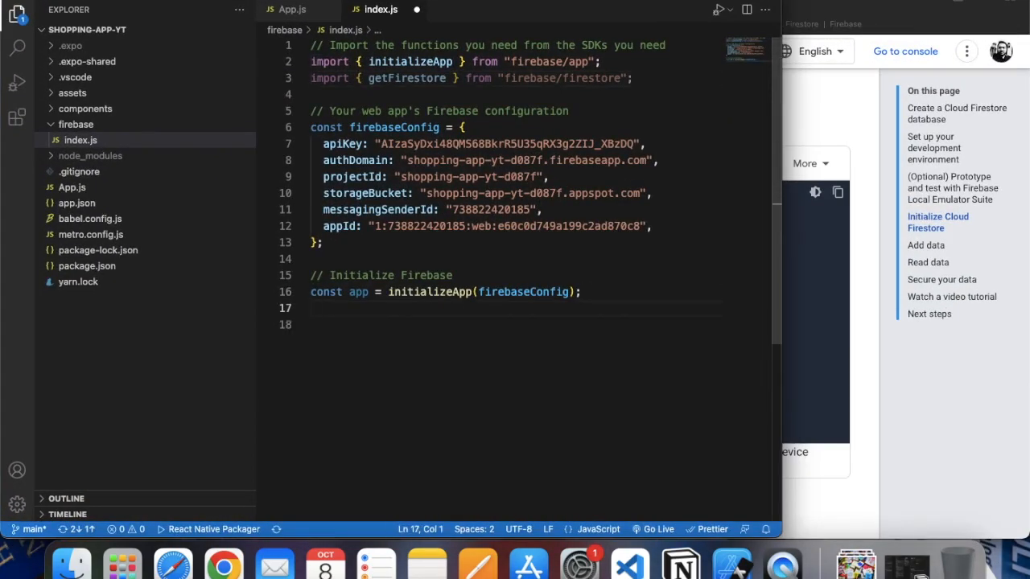
pyautogui.write('const db = getFirestore(app);')
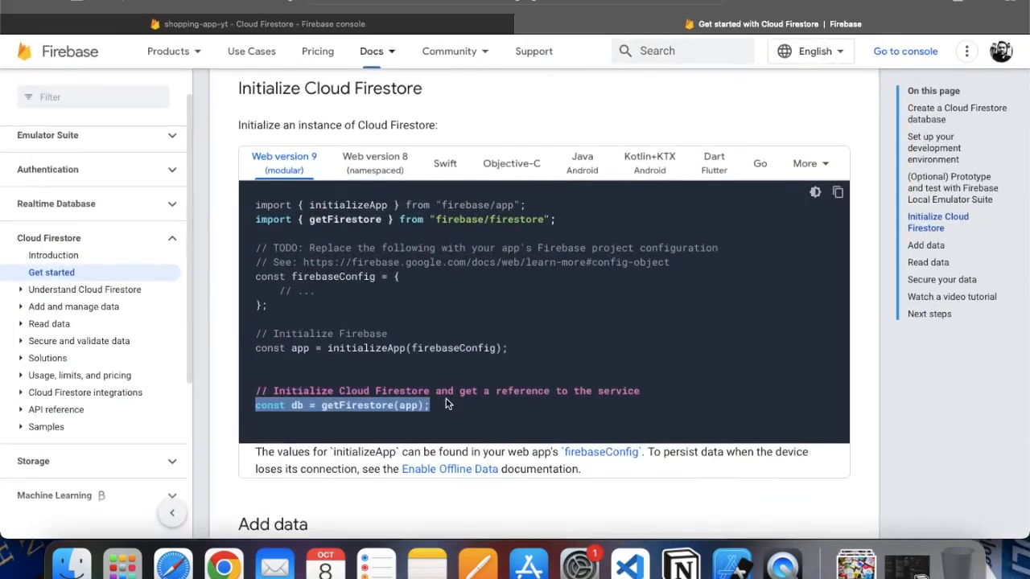
pyautogui.scroll(-3)
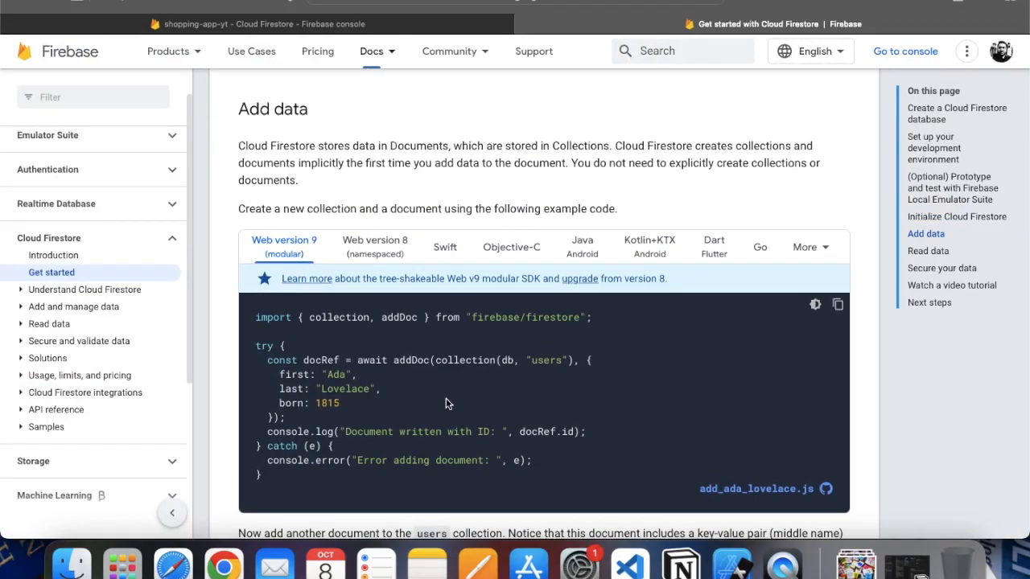
pyautogui.moveTo(322, 337)
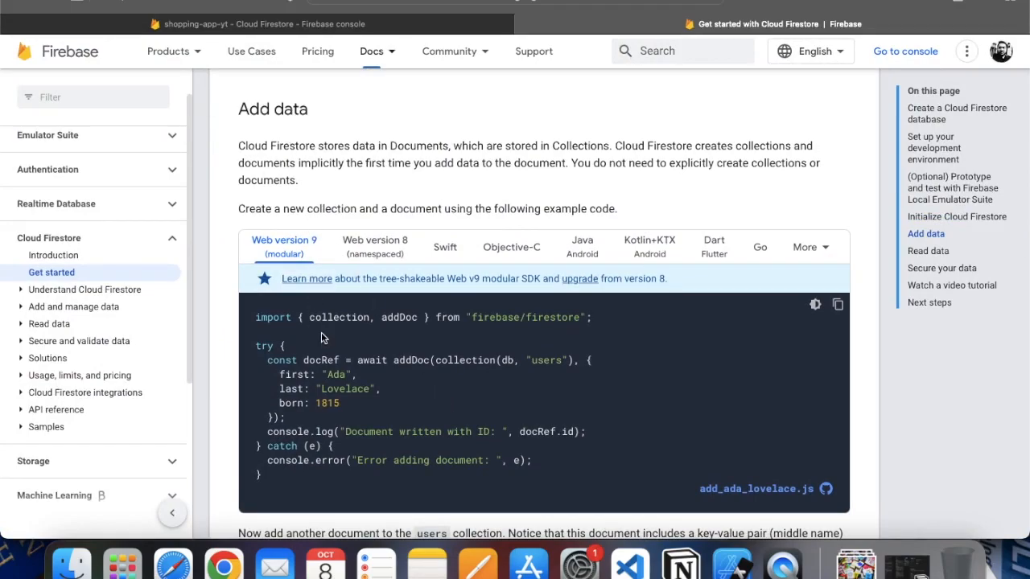
pyautogui.moveTo(415, 316)
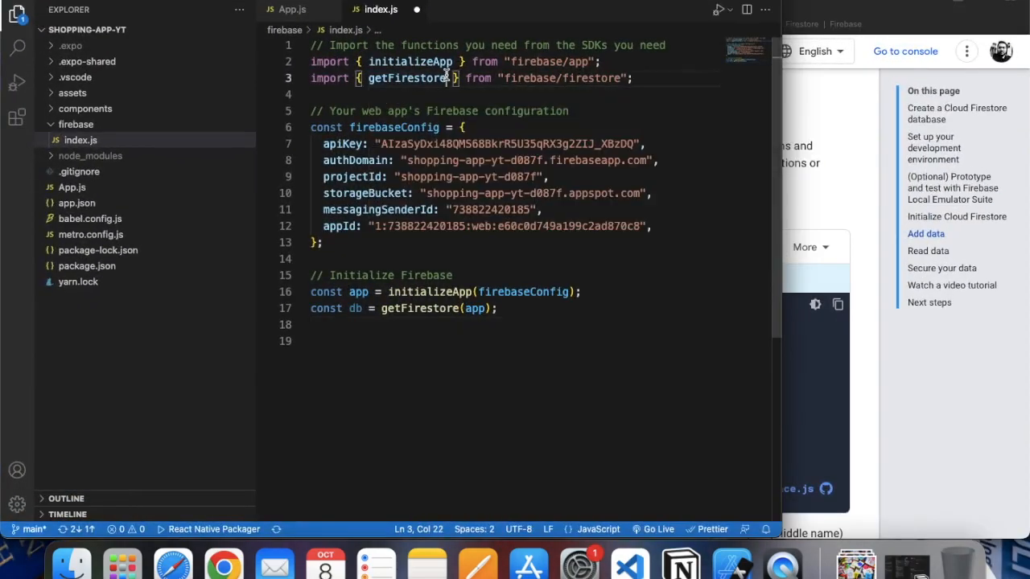
# - Import collection and addDoc, then export app, db, getFirestore, collection and addDoc, and close the file
pyautogui.write(', collection, addDoc')
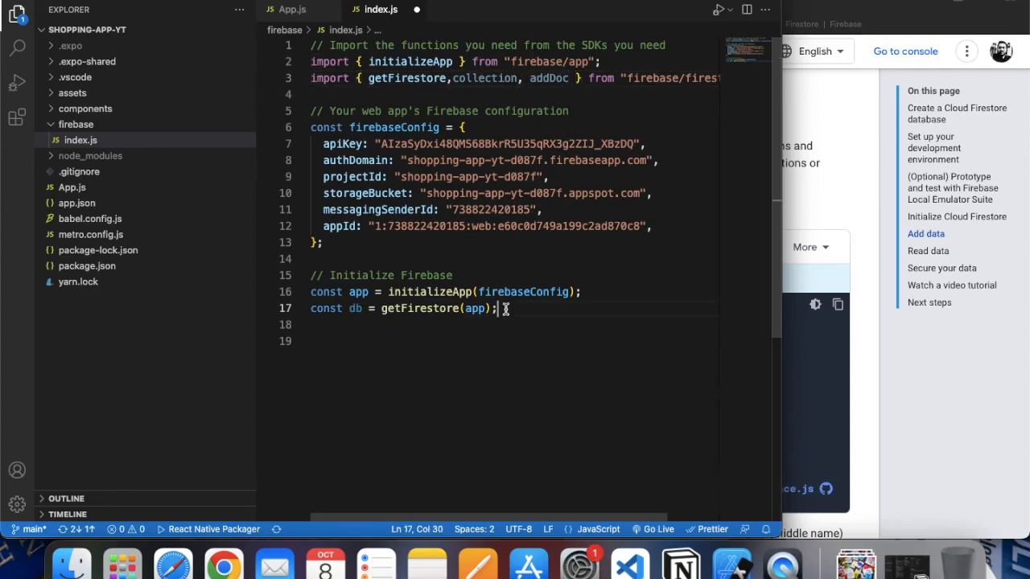
pyautogui.press('enter')
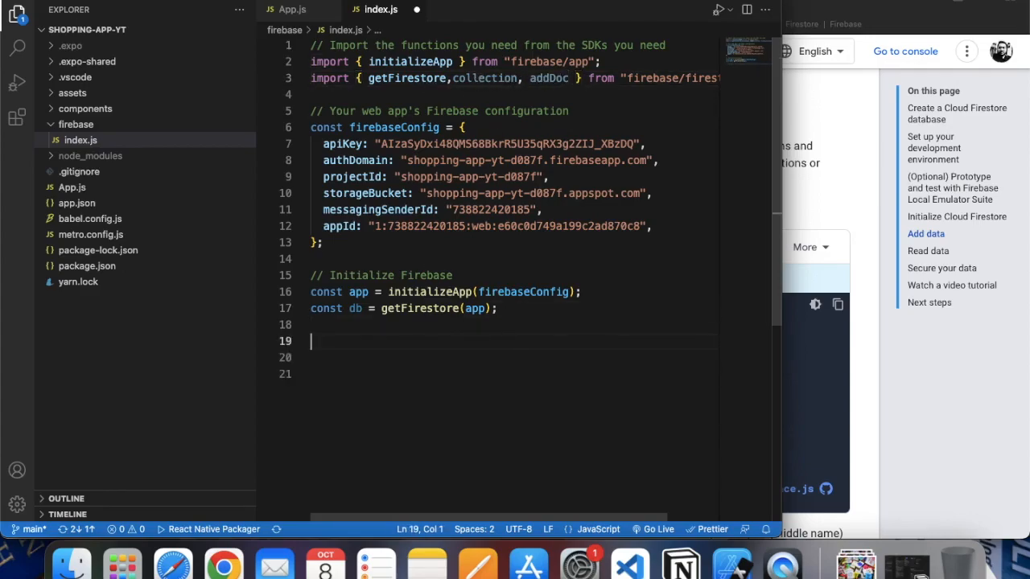
pyautogui.write('export {')
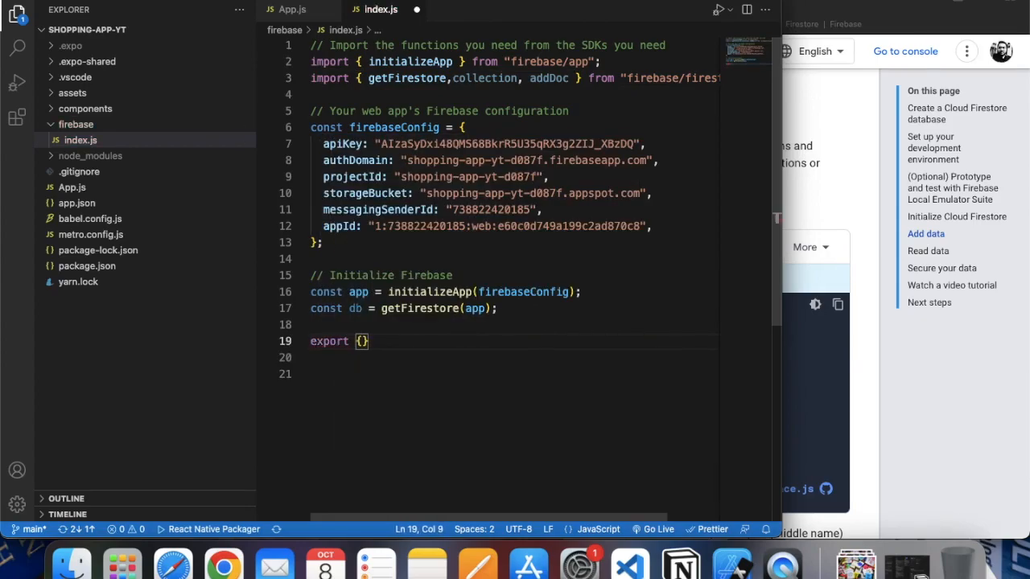
pyautogui.write('a')
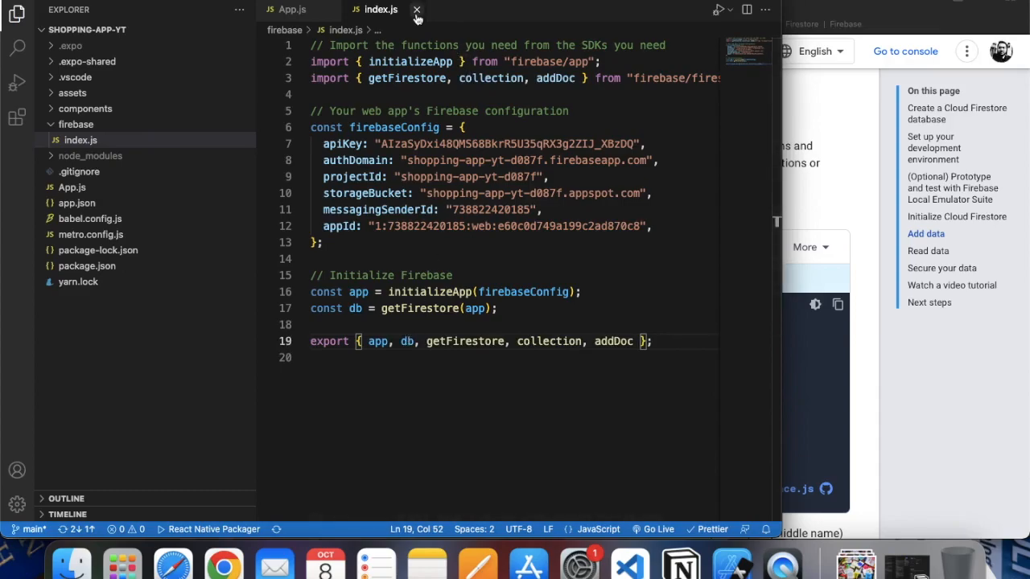
pyautogui.click(417, 9)
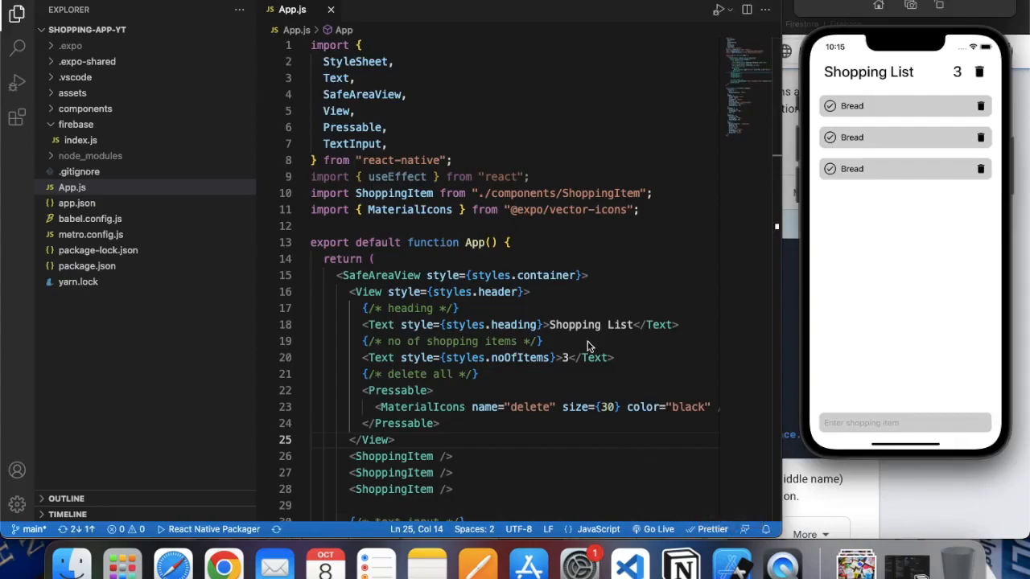
# - Declare const [title, setTitle] = useState("") in App and import useState from react
pyautogui.scroll(-3)
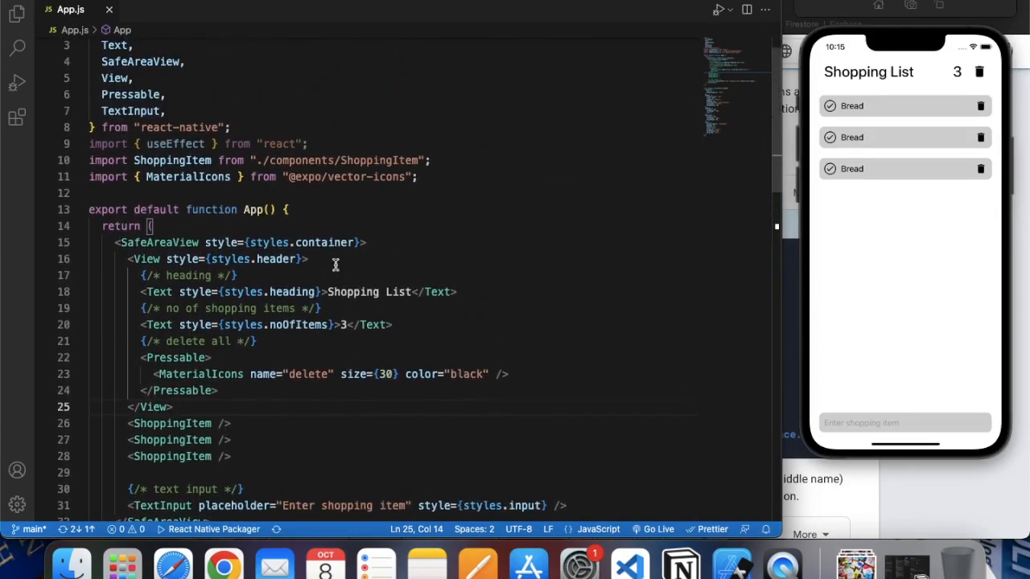
pyautogui.scroll(3)
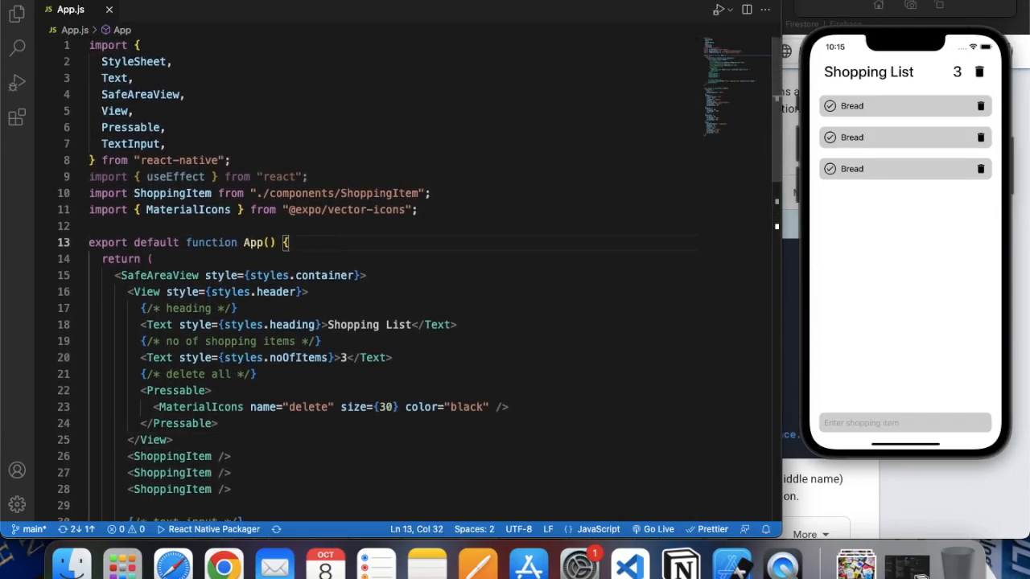
pyautogui.press('enter')
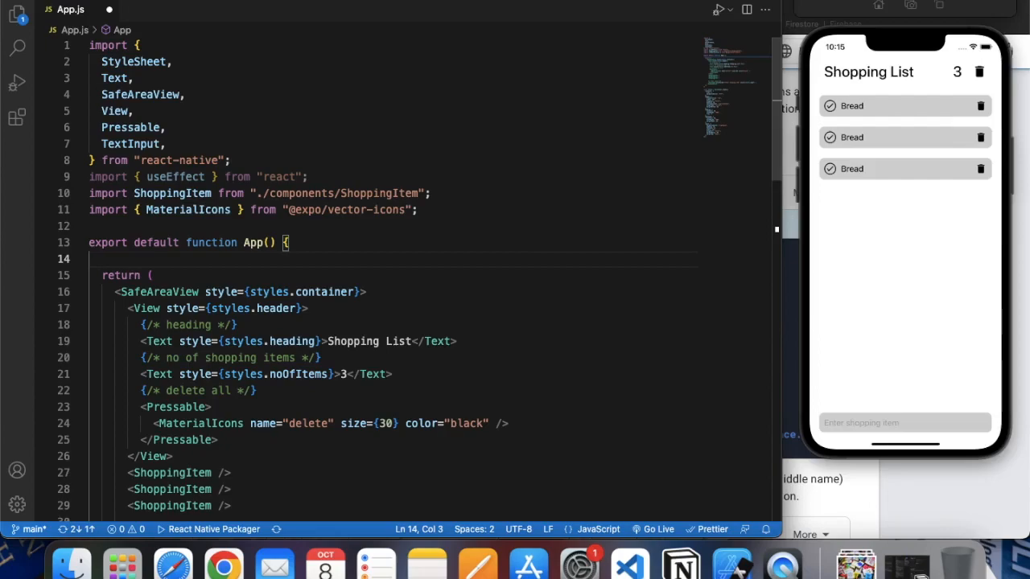
pyautogui.write('const [t')
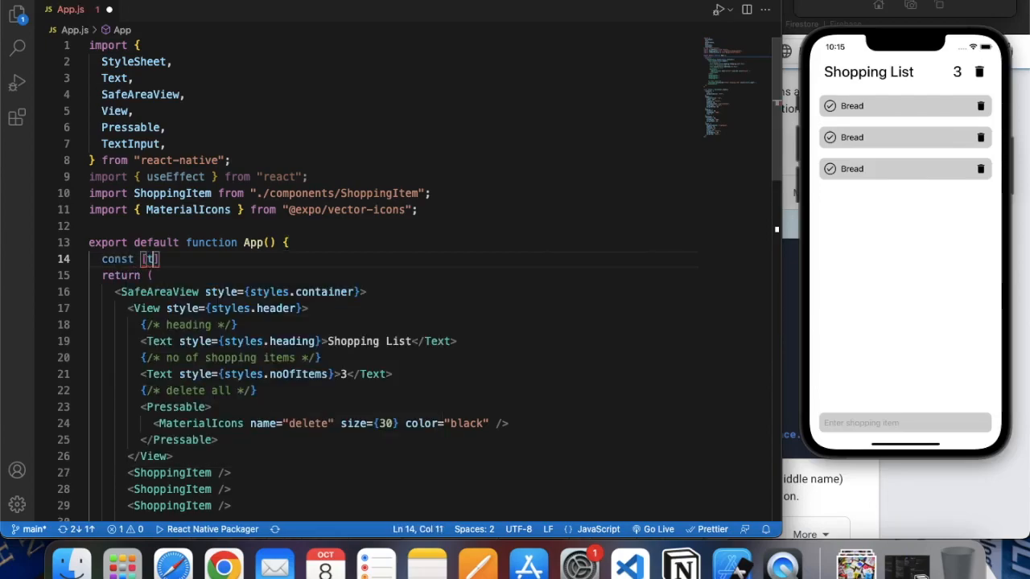
pyautogui.write('title,setTitle')
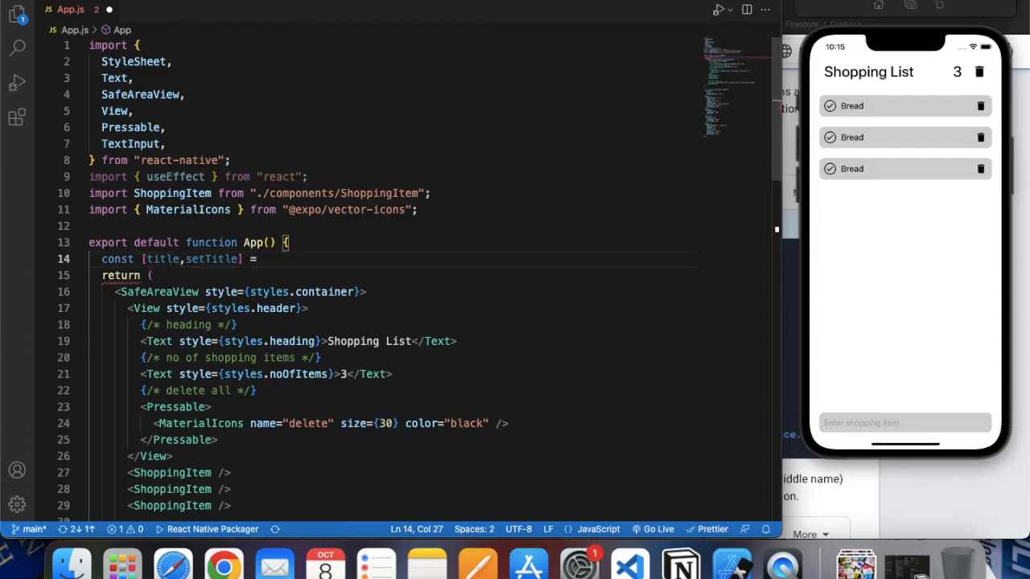
pyautogui.write('useState(')
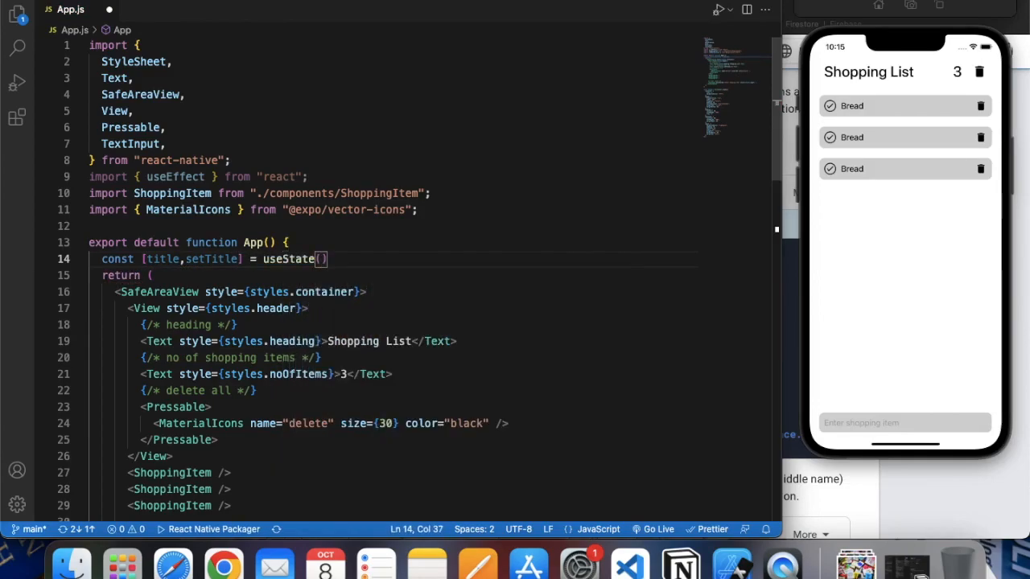
pyautogui.write('""')
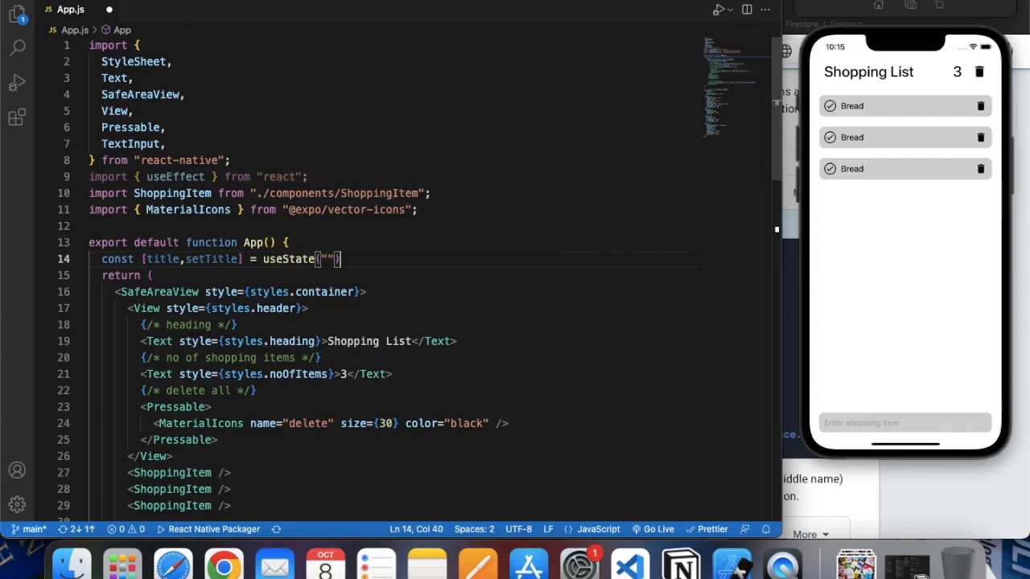
pyautogui.moveTo(178, 176)
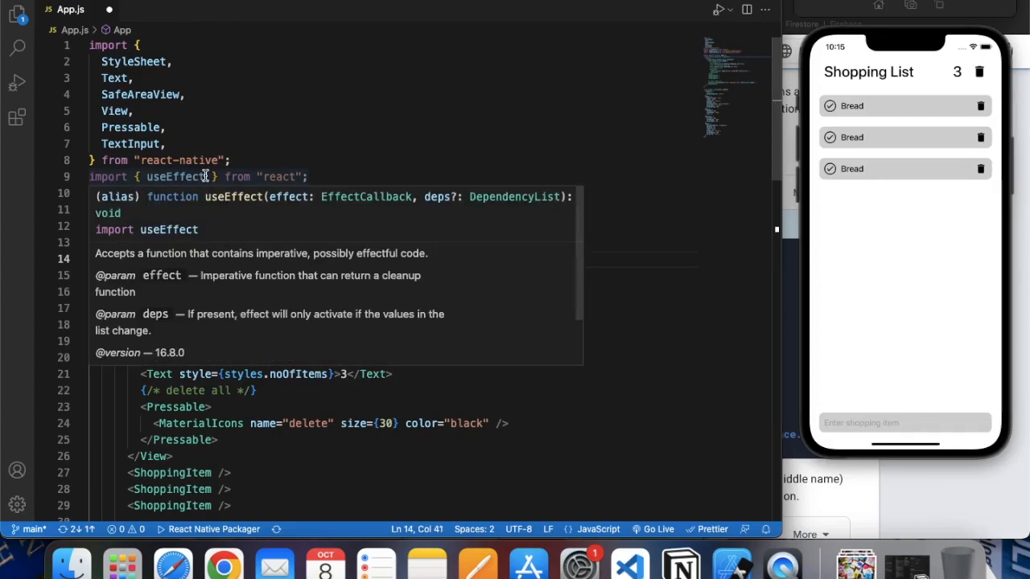
pyautogui.write(',useState')
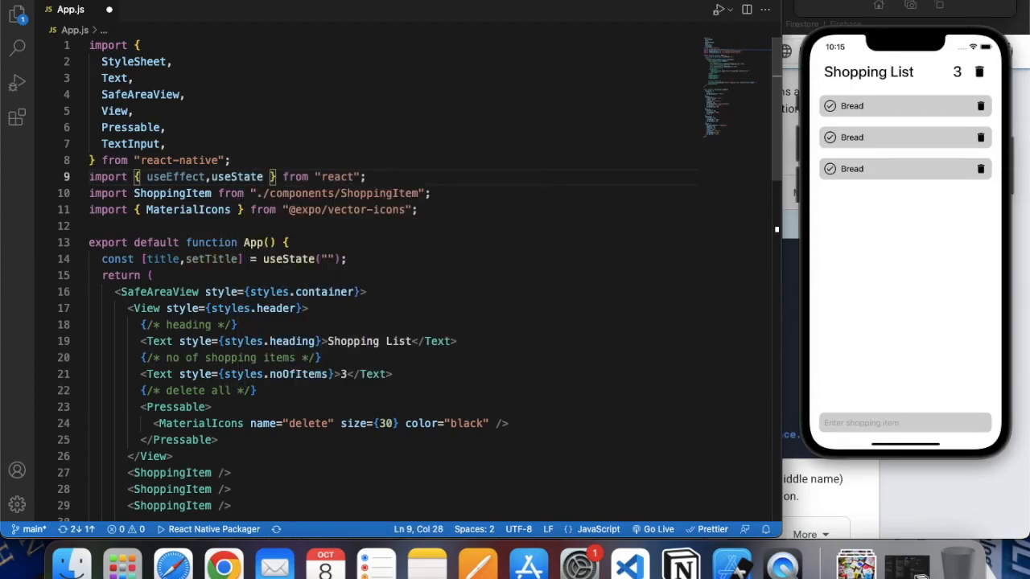
pyautogui.scroll(-3)
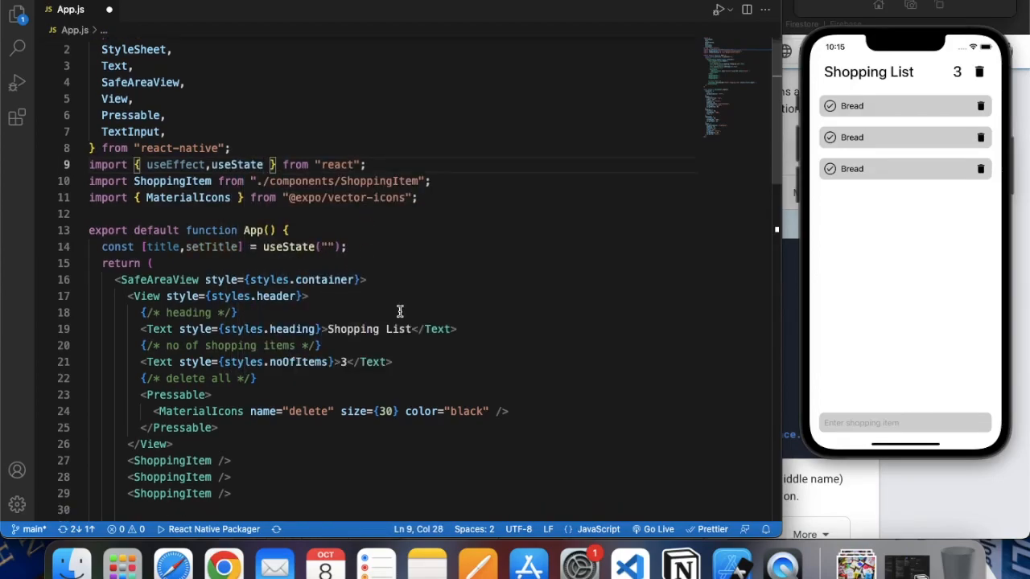
# - Give the TextInput value={title} and onChangeText={(text) => setTitle(text)}
pyautogui.scroll(-3)
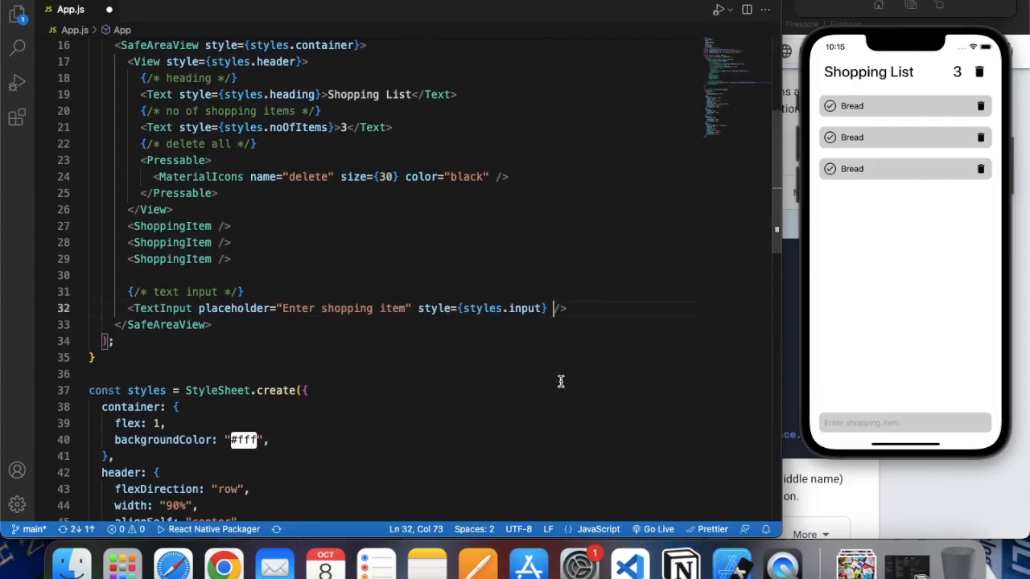
pyautogui.write('value=')
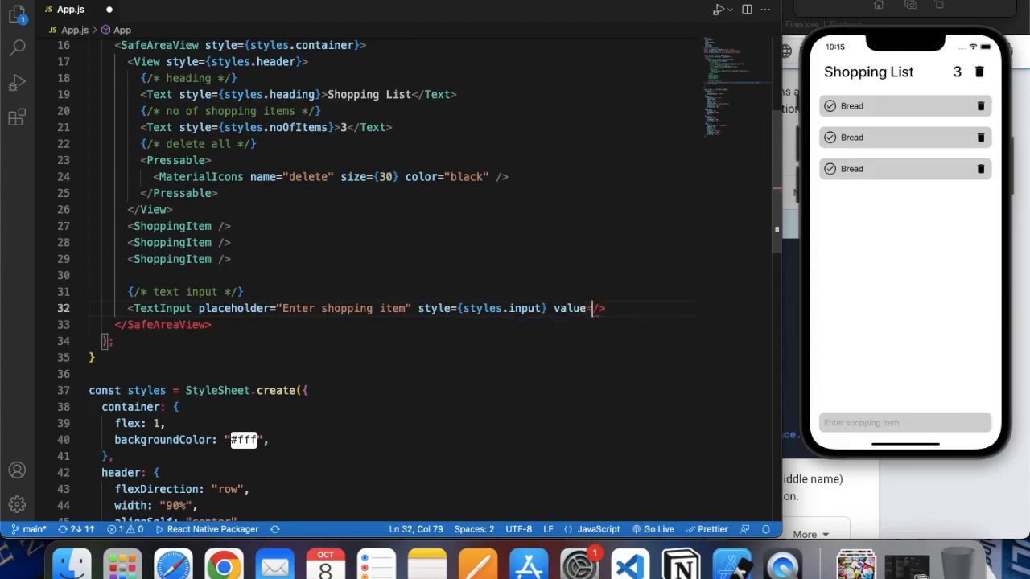
pyautogui.write('{}')
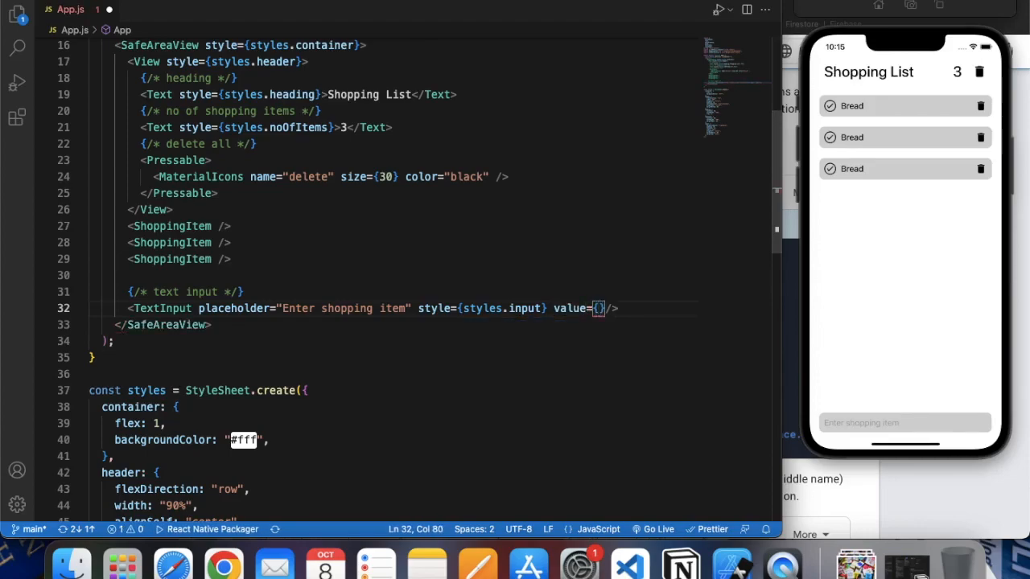
pyautogui.write('title')
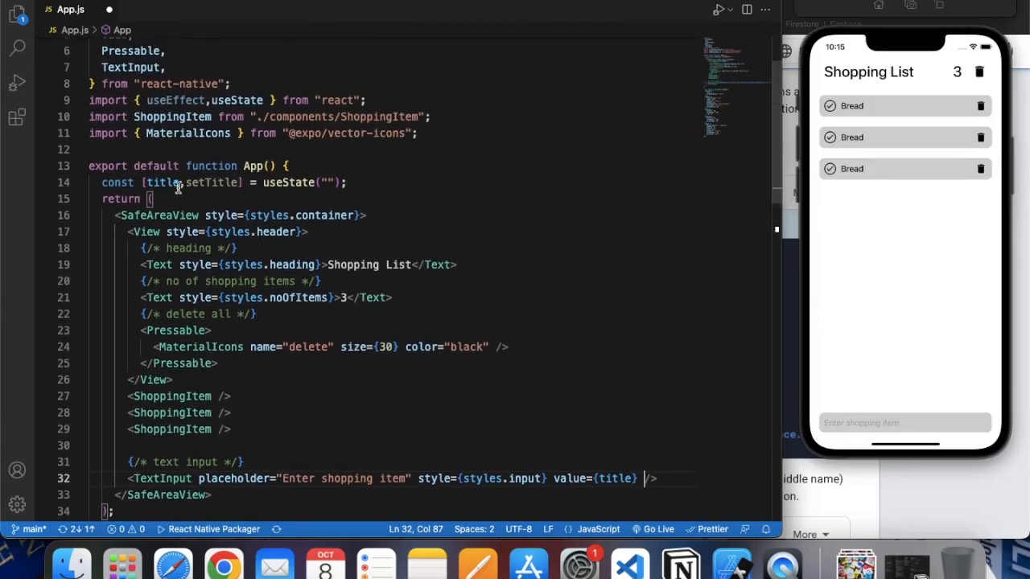
pyautogui.scroll(-3)
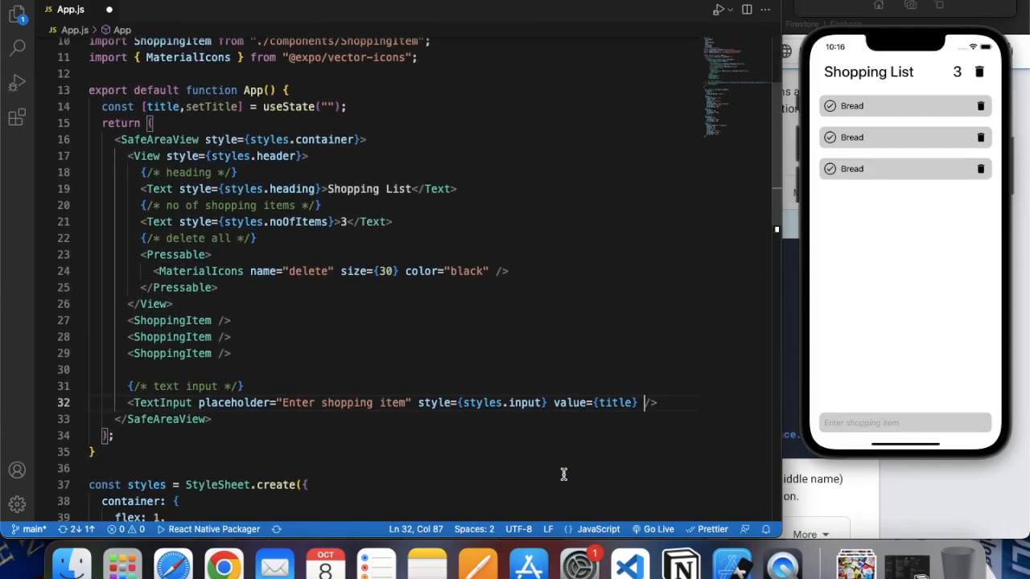
pyautogui.write('onch')
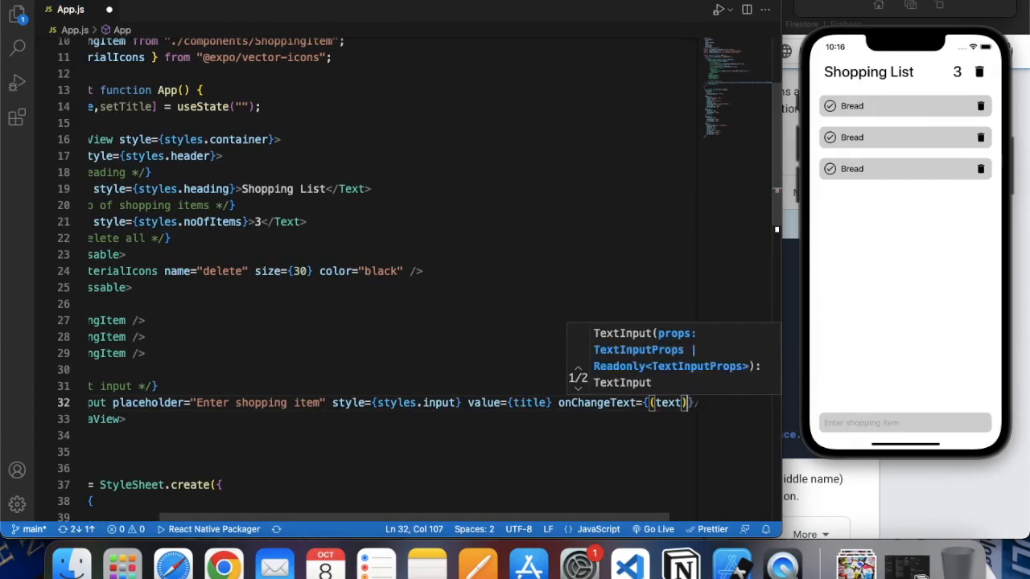
pyautogui.write('=>set')
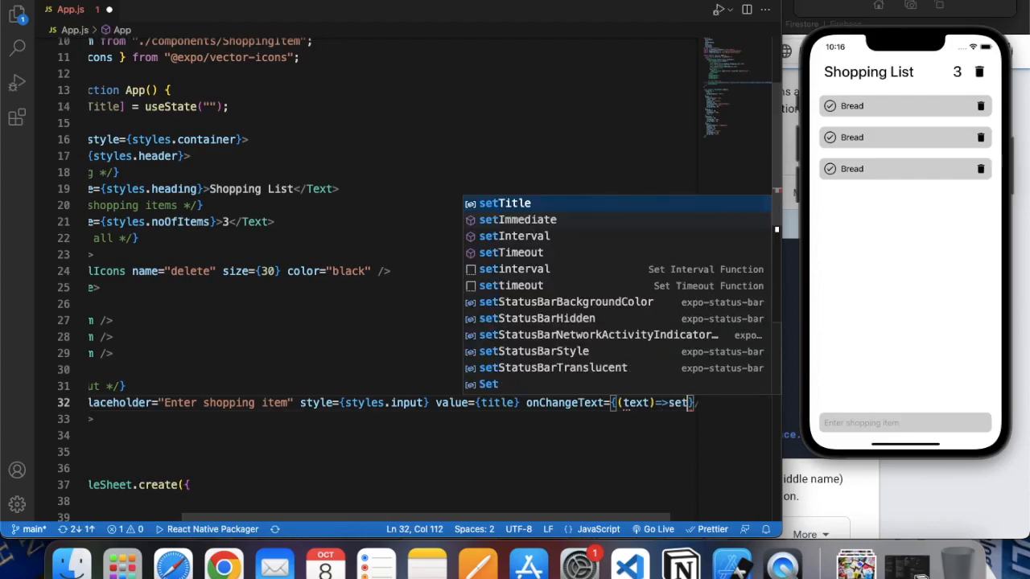
pyautogui.press('Tab')
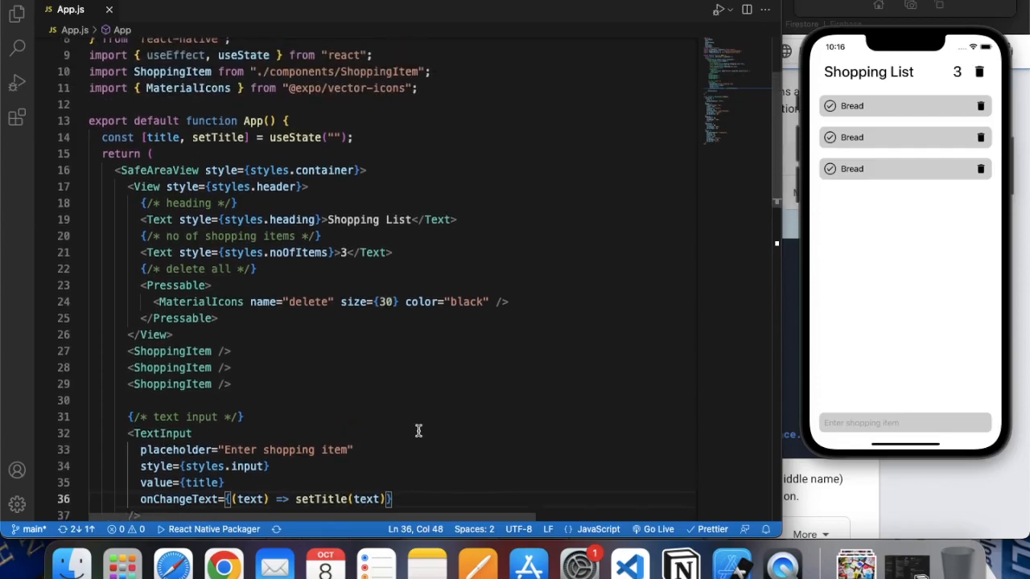
# - Type const addShoppingItem = () => { on the line after the useState declaration
pyautogui.write('c')
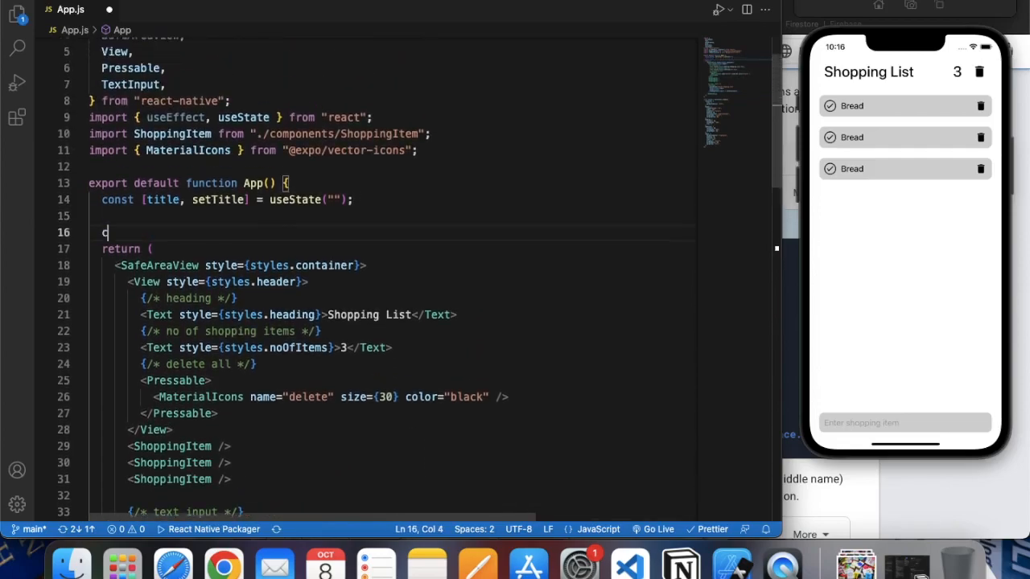
pyautogui.write('onst')
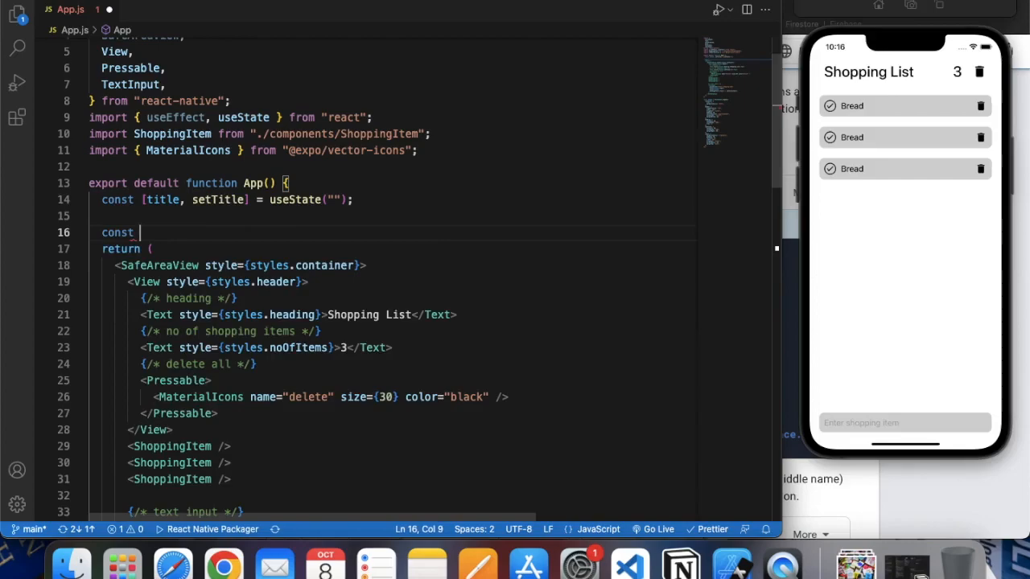
pyautogui.write('addSh')
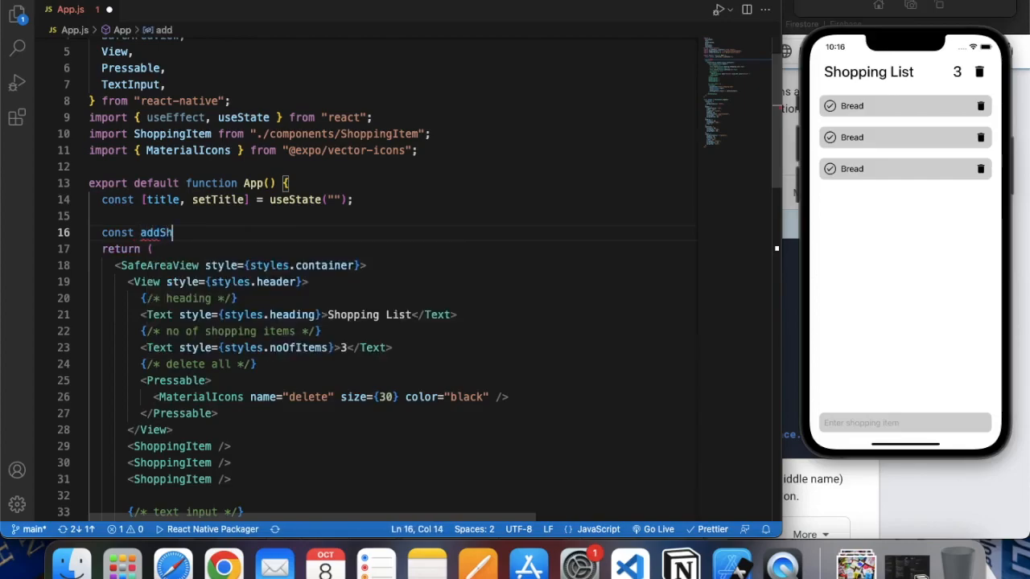
pyautogui.write('oppingI')
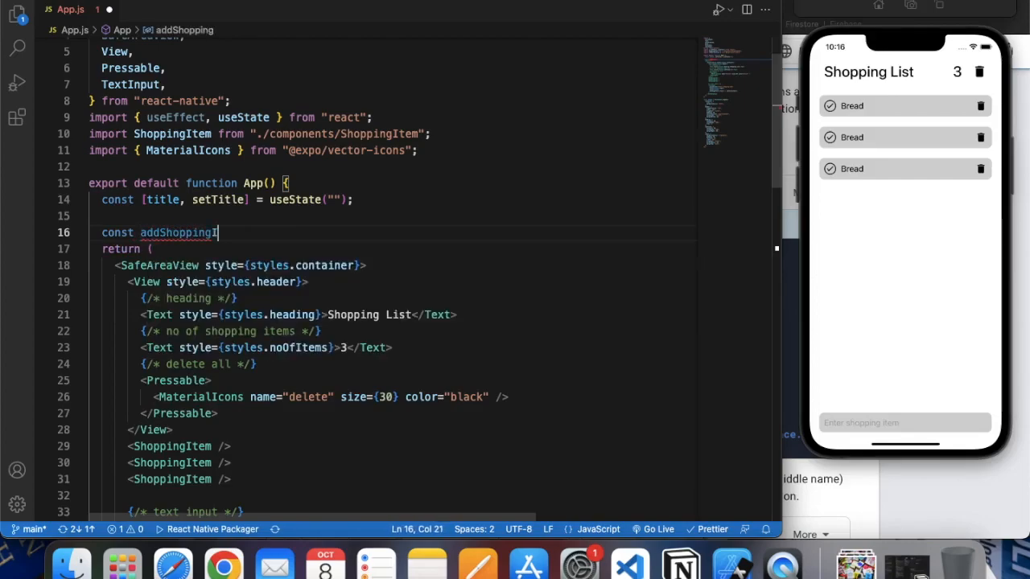
pyautogui.write('tem')
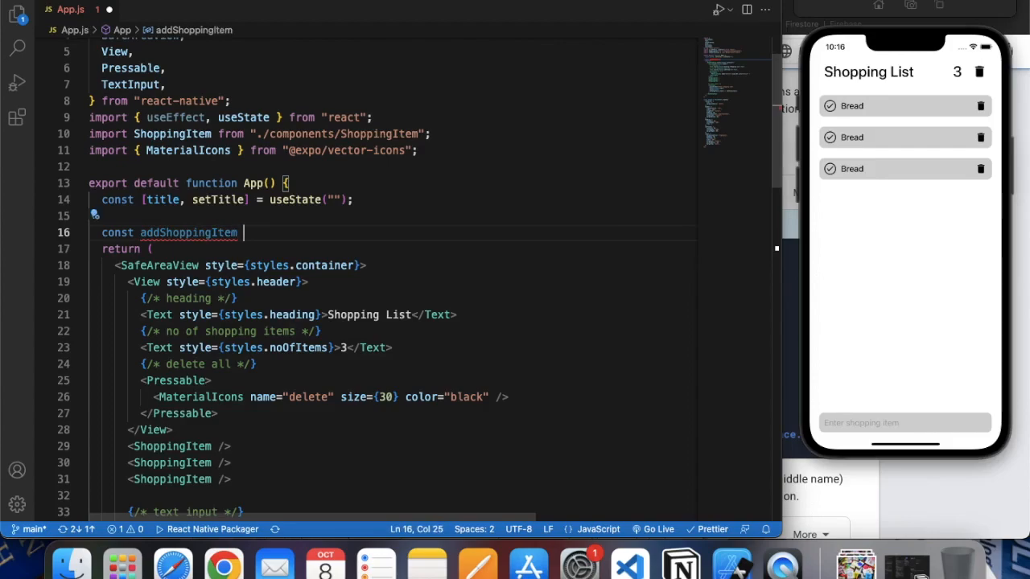
pyautogui.write('= ()')
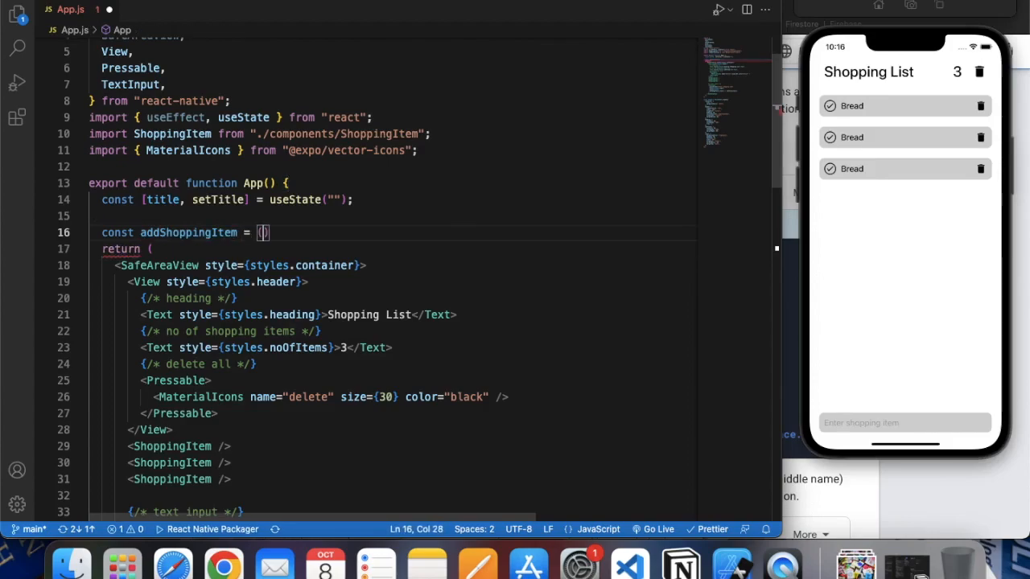
pyautogui.write('() => {')
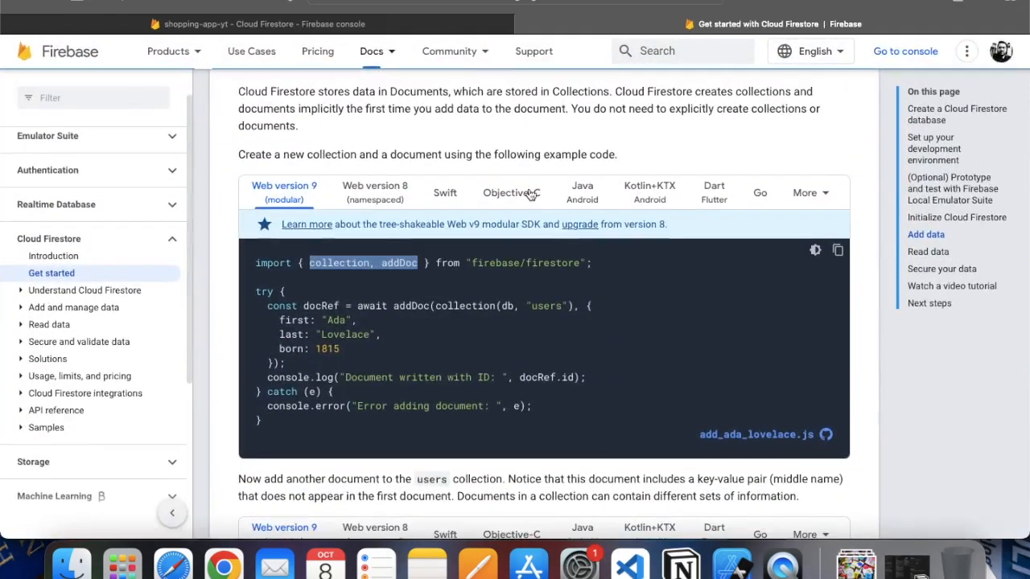
# - Scroll the Cloud Firestore docs to the Add data example code
pyautogui.scroll(-3)
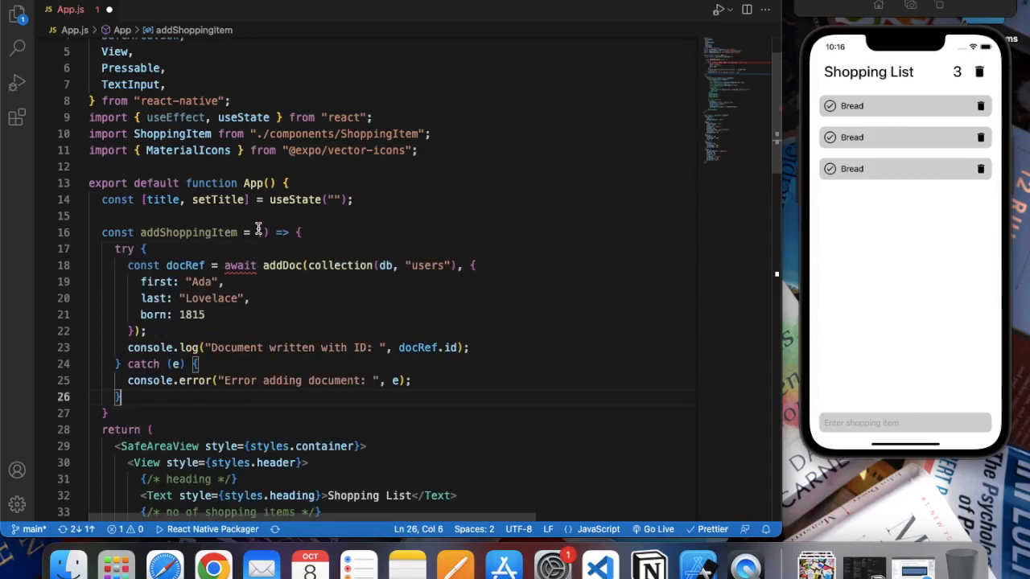
# - Make addShoppingItem async and replace the "users" collection name with "shopping"
pyautogui.write('a')
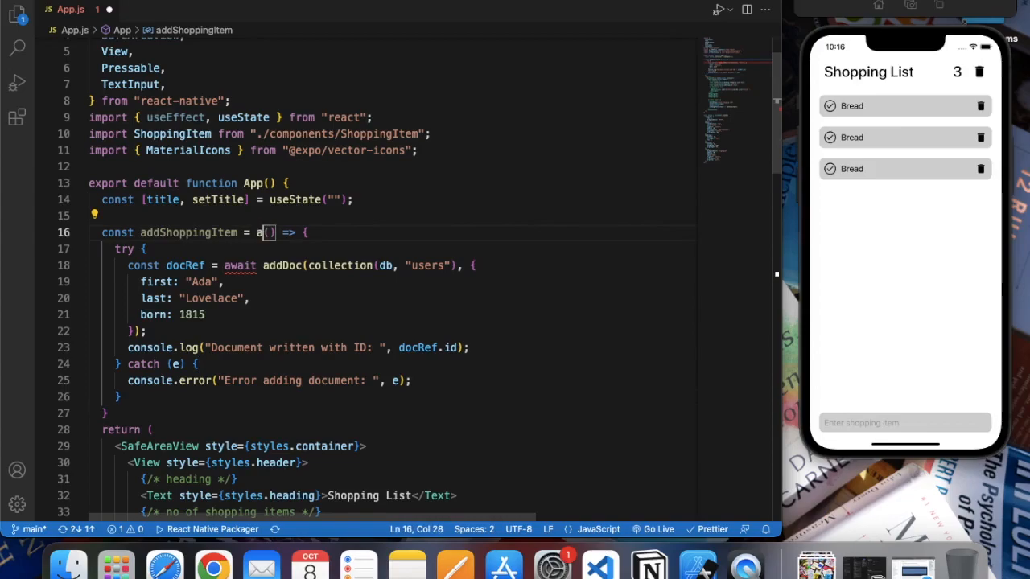
pyautogui.write('sync')
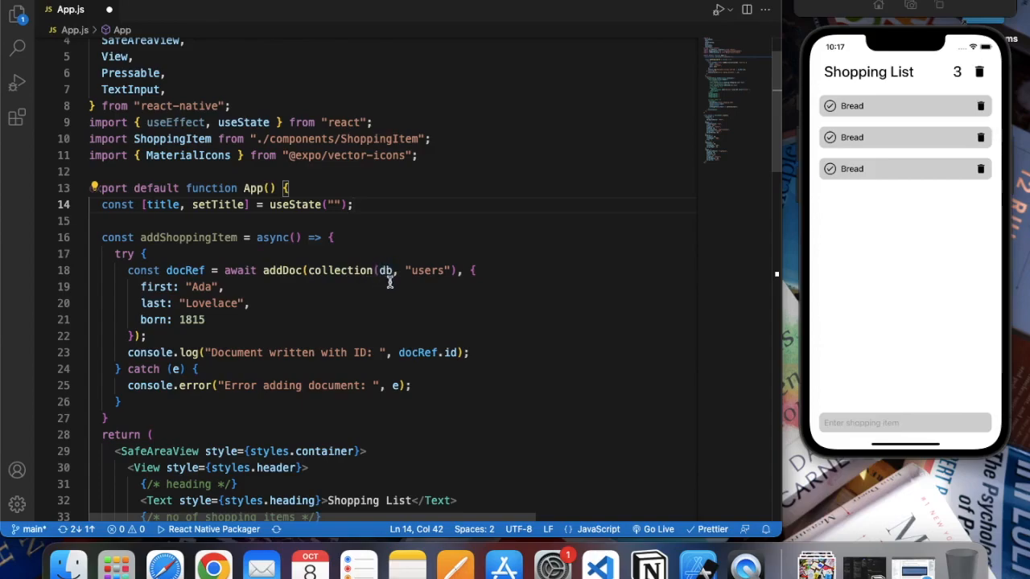
pyautogui.doubleClick(426, 271)
pyautogui.write('hopping')
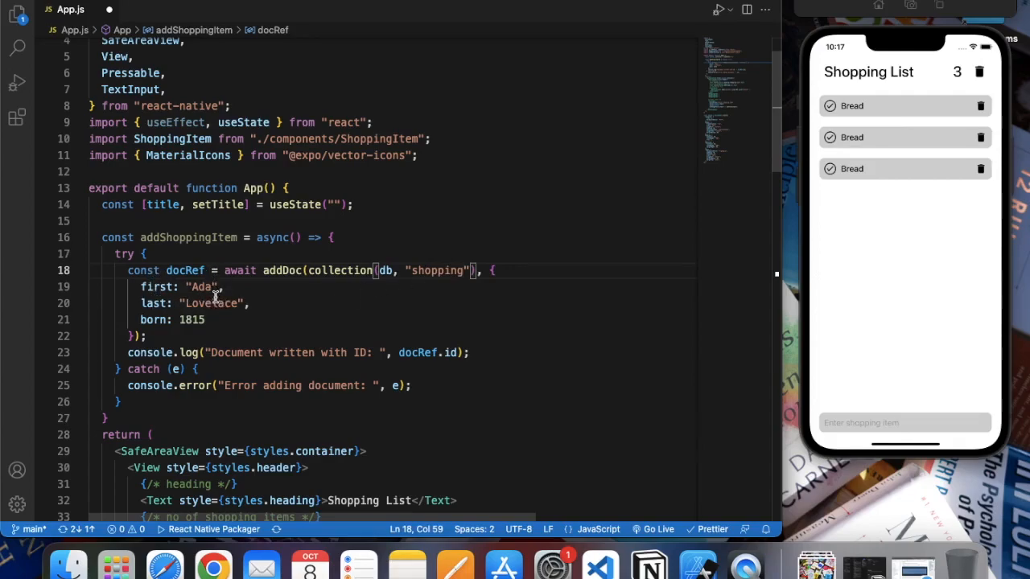
# - Import app, db, getFirestore, collection and addDoc into App.js from "./firebase/index"
pyautogui.click(17, 14)
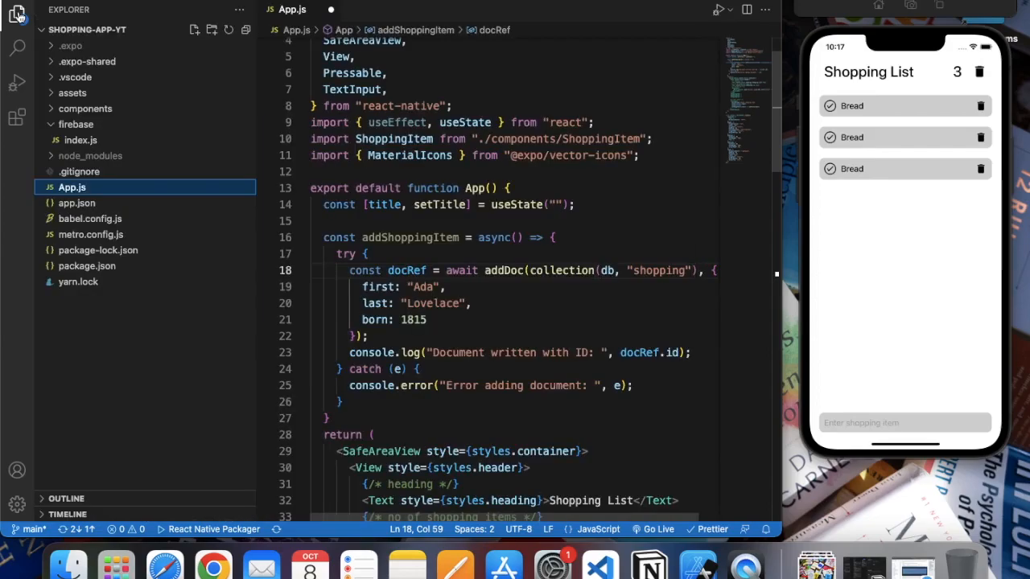
pyautogui.moveTo(105, 175)
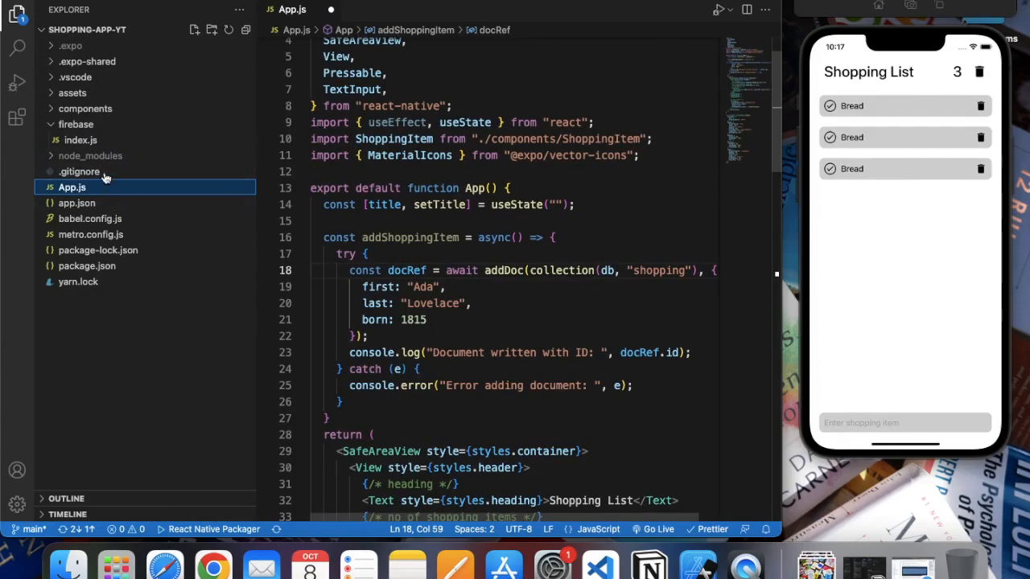
pyautogui.click(80, 140)
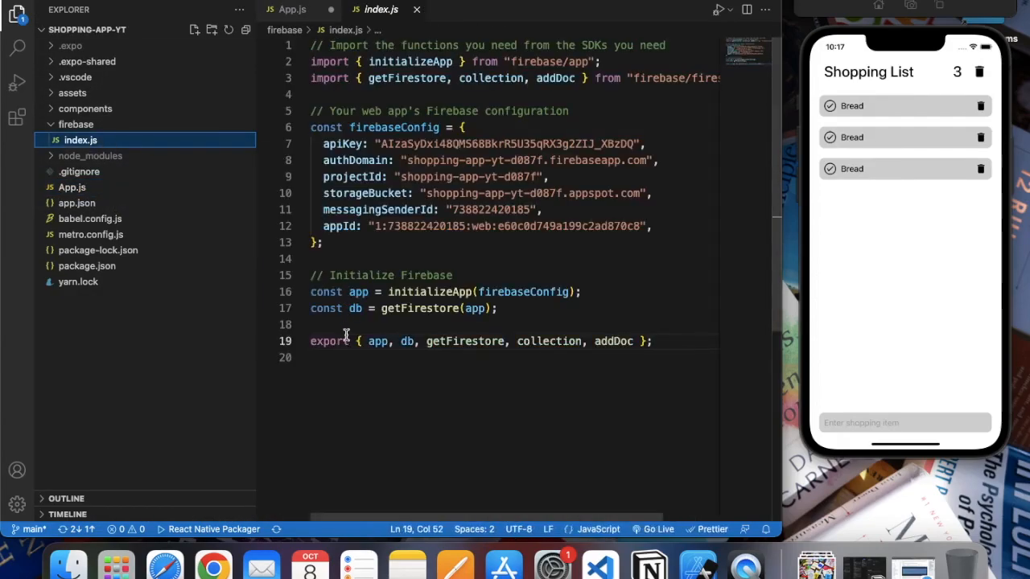
pyautogui.moveTo(361, 342); pyautogui.dragTo(645, 342)
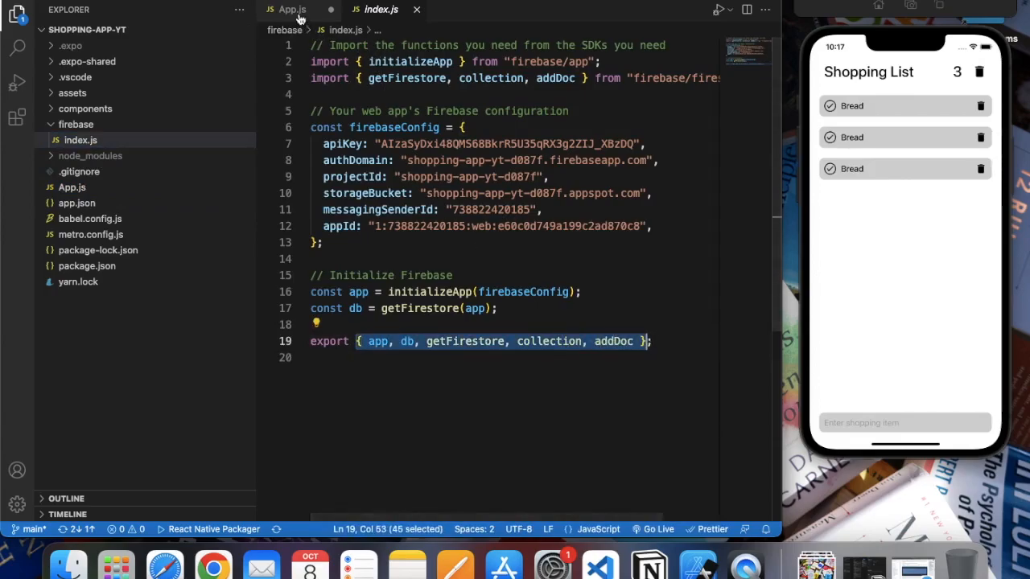
pyautogui.click(291, 8)
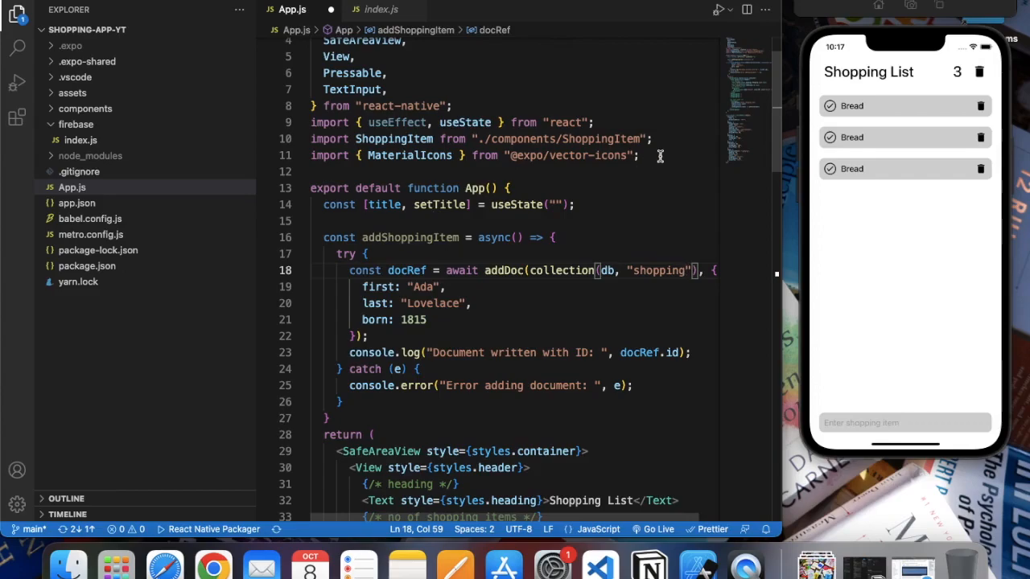
pyautogui.write('imp')
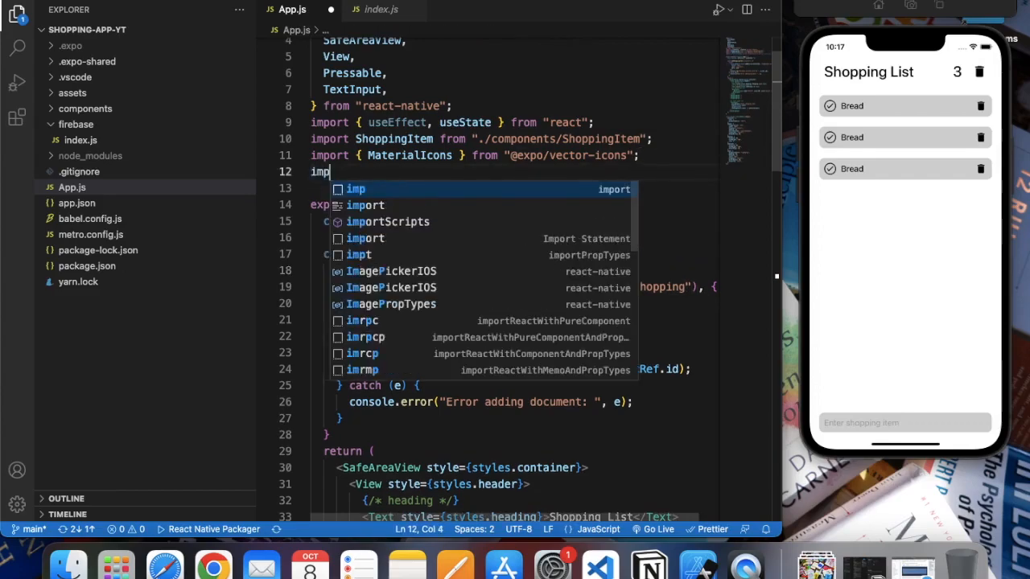
pyautogui.write('{ app, db, getFirestore, collection, addDoc }')
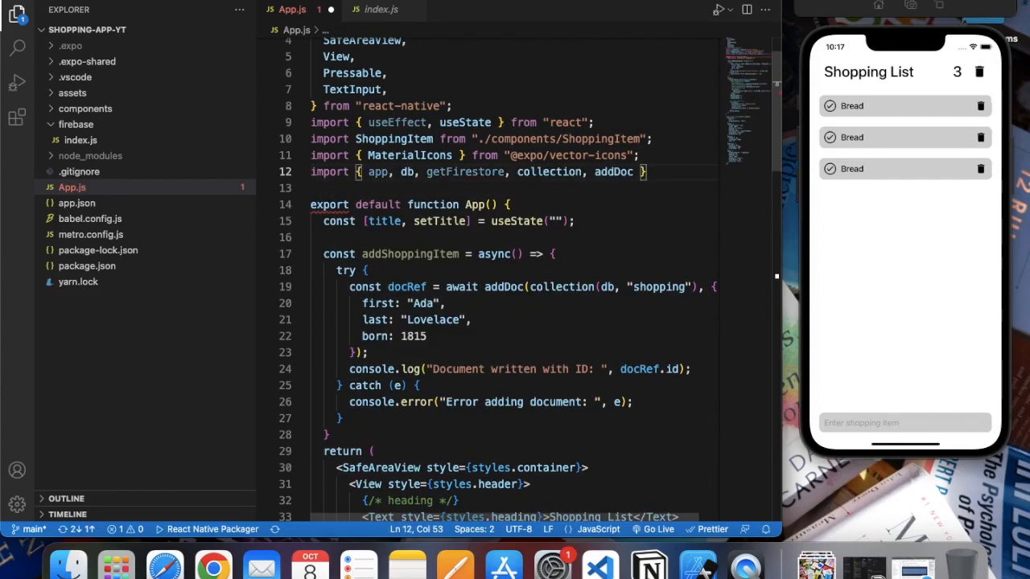
pyautogui.write('from "')
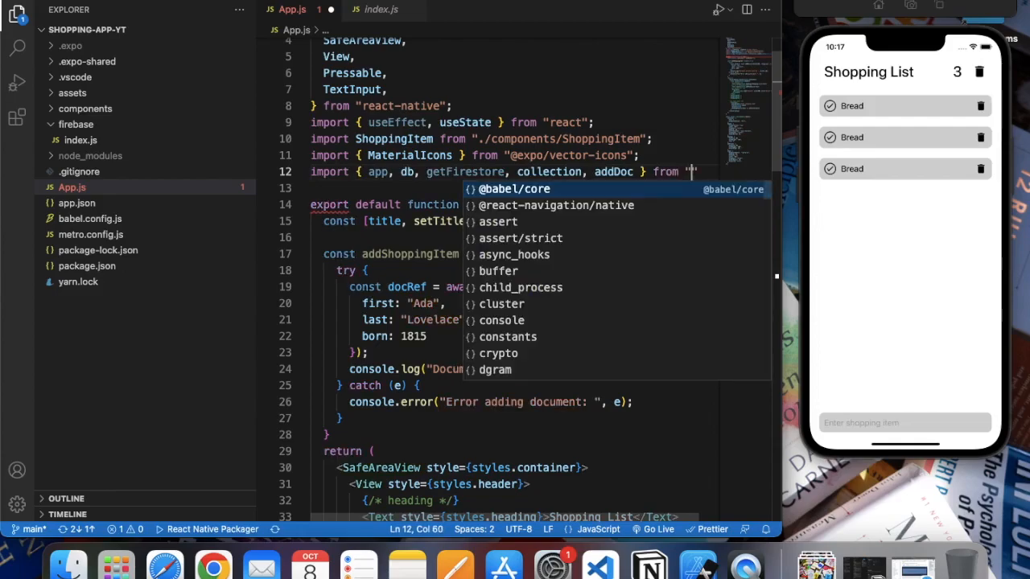
pyautogui.write('./fi')
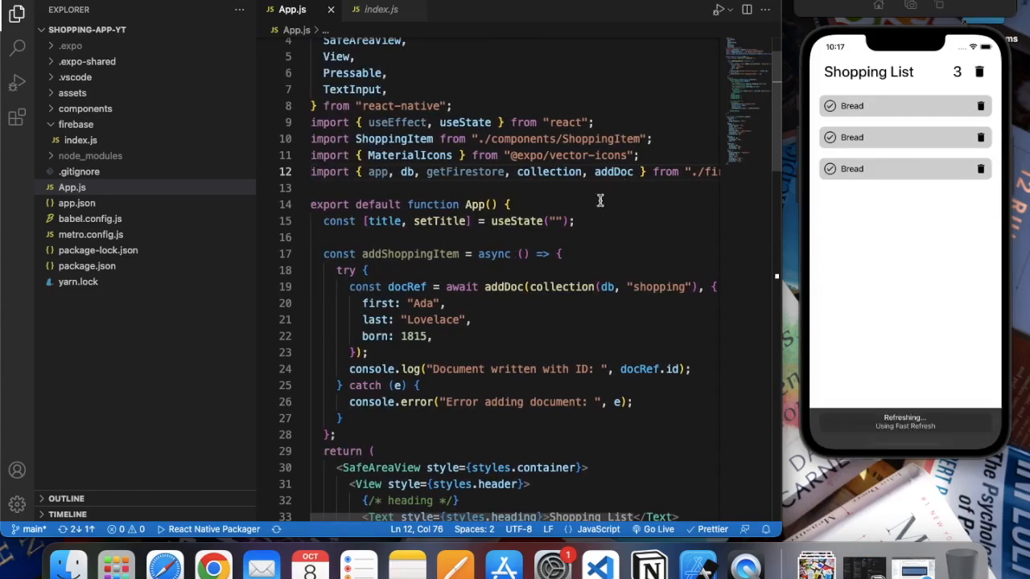
# - Replace the sample first, last and born fields with title: title and isChecked: false
pyautogui.scroll(-3)
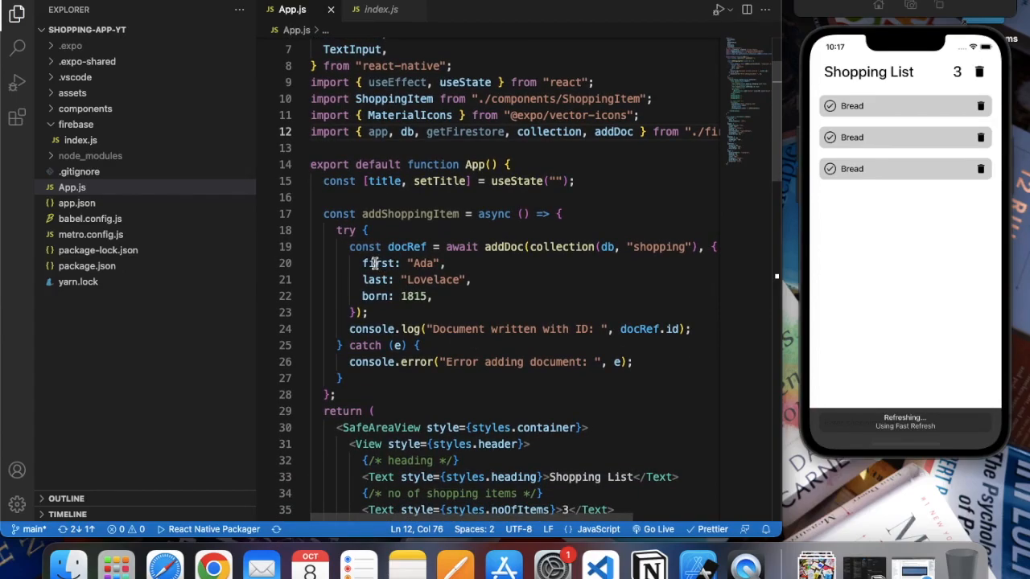
pyautogui.moveTo(372, 263); pyautogui.dragTo(434, 296)
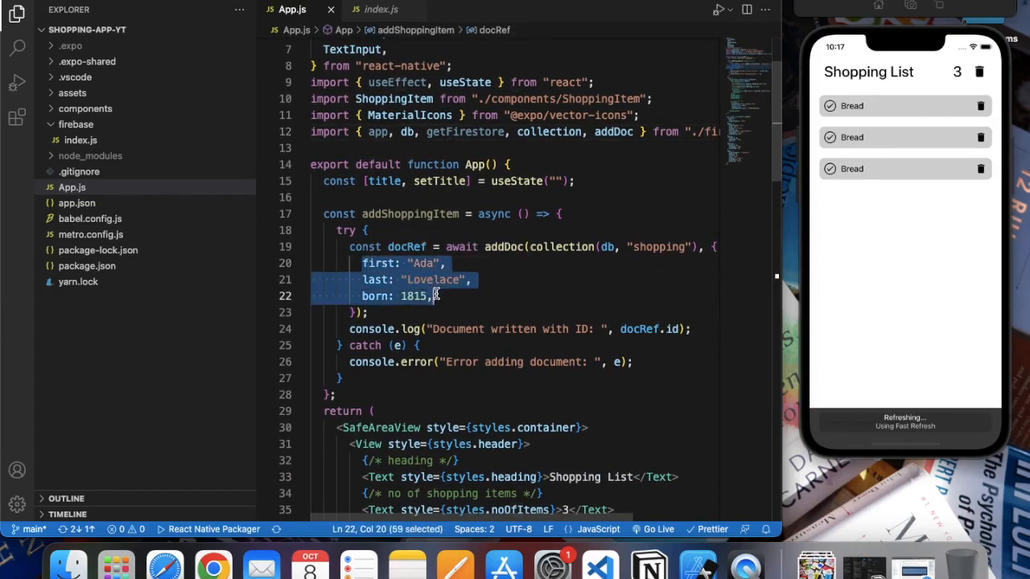
pyautogui.press('Delete')
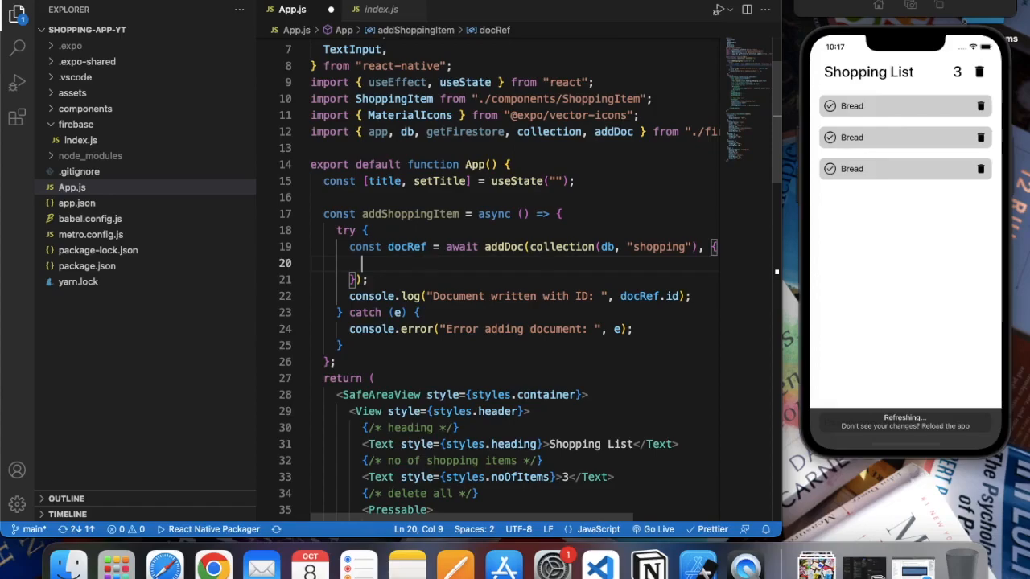
pyautogui.write('title:')
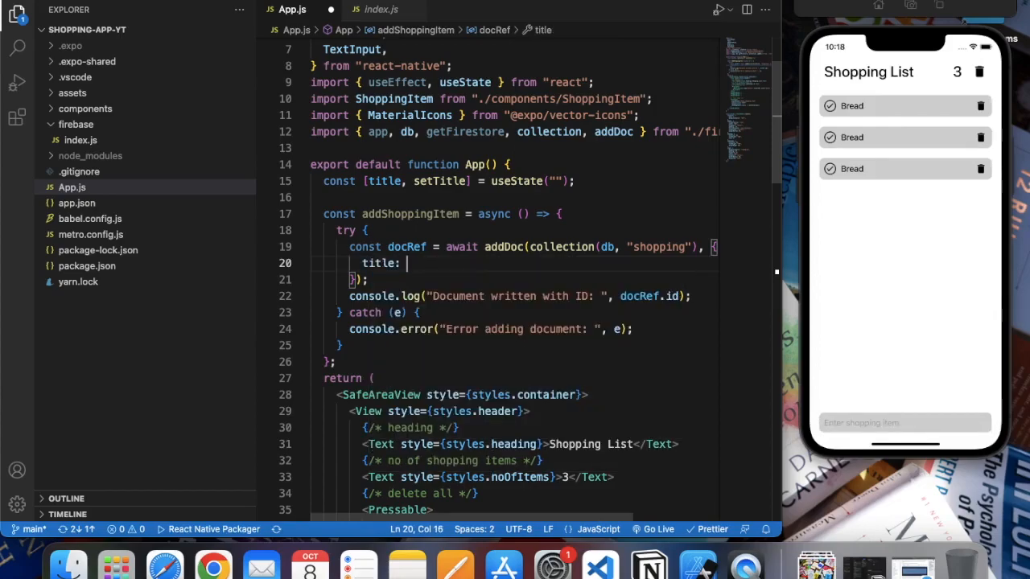
pyautogui.write('title')
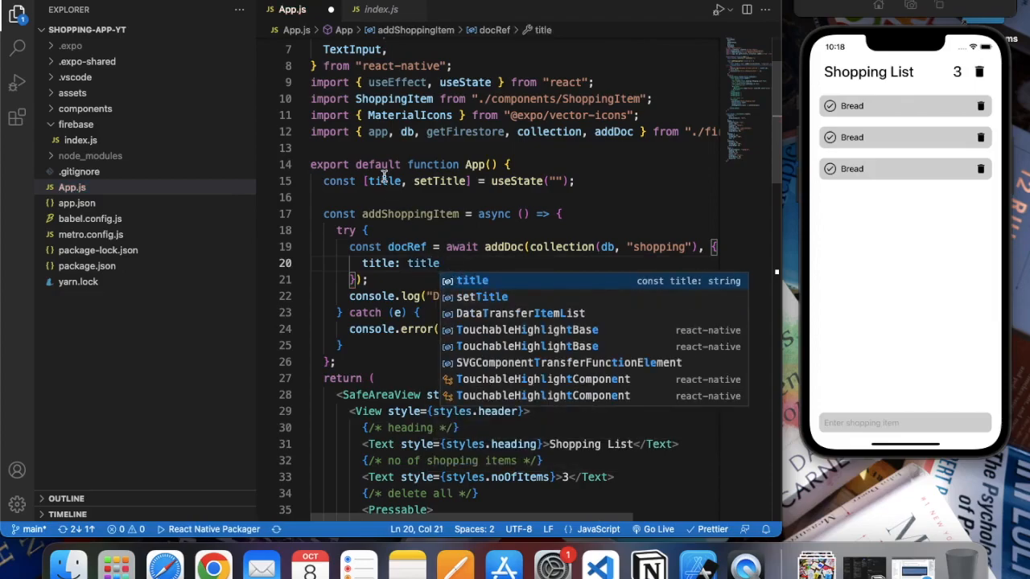
pyautogui.moveTo(459, 266)
pyautogui.write('is')
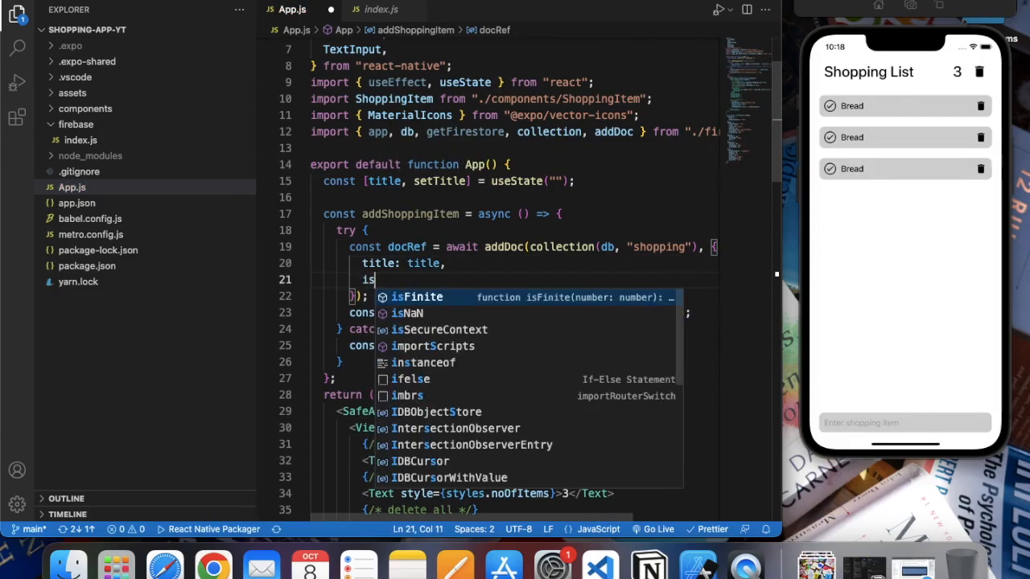
pyautogui.write('Checke')
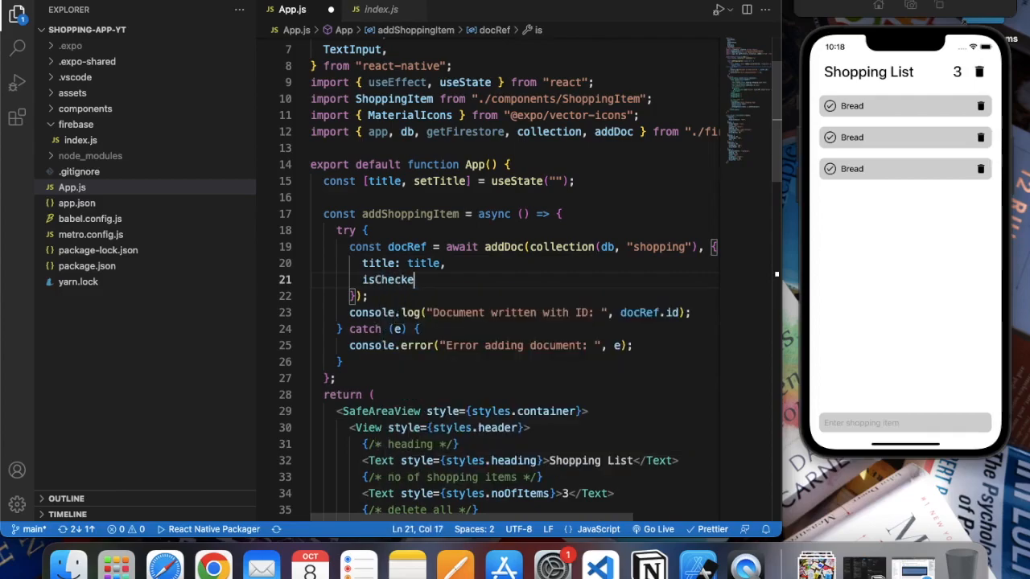
pyautogui.write('d:')
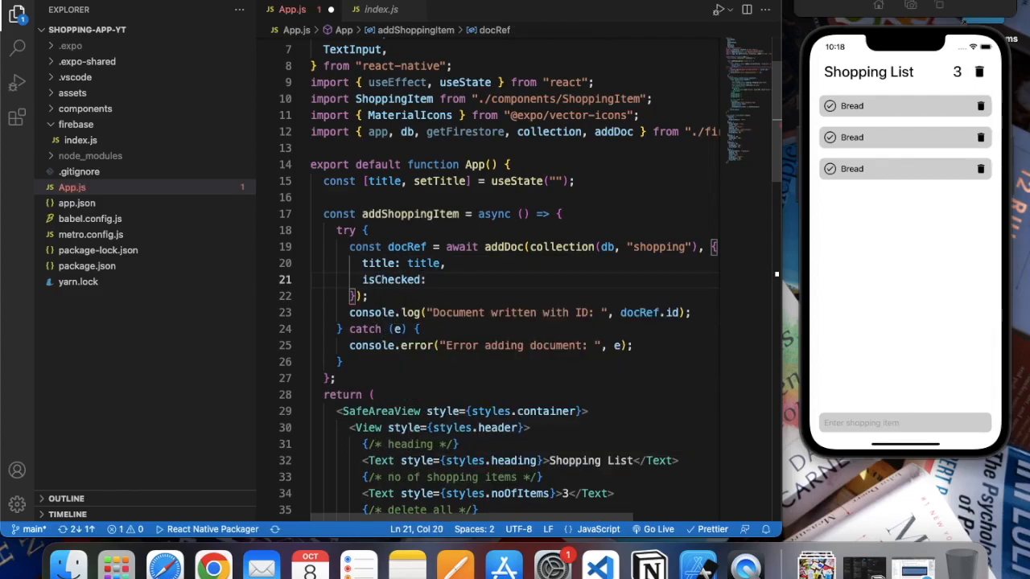
pyautogui.write('fal')
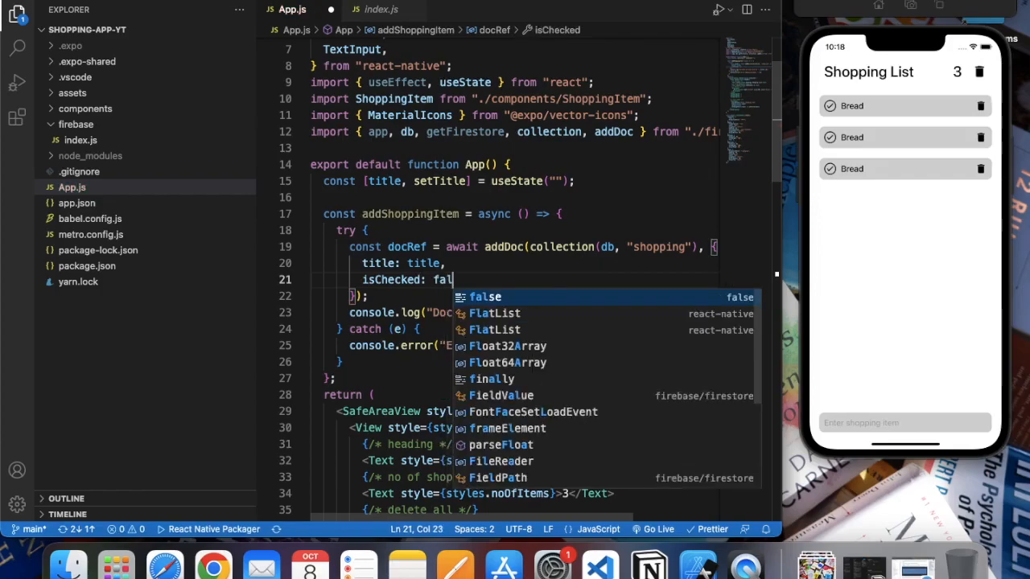
pyautogui.write('se')
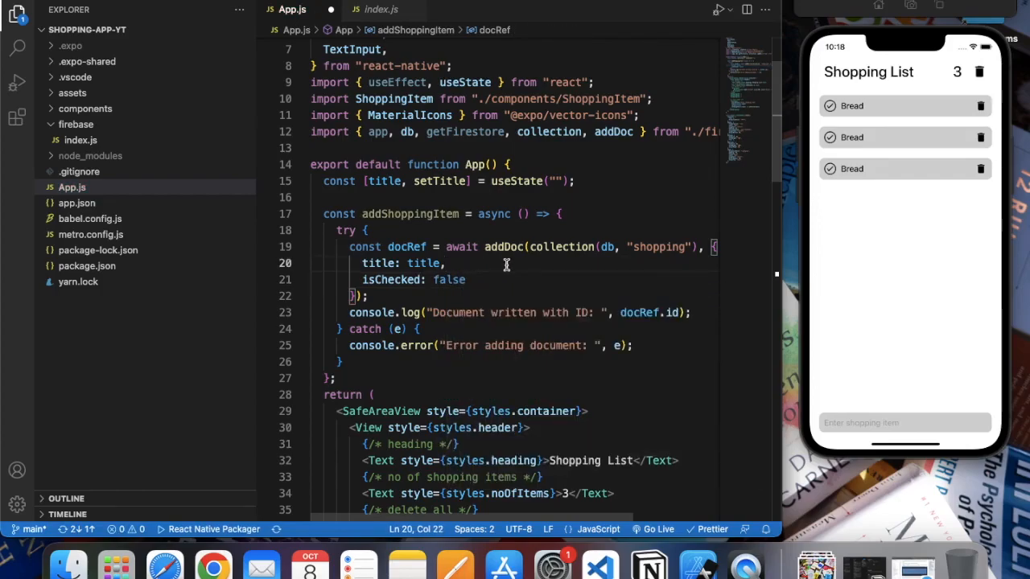
pyautogui.scroll(-3)
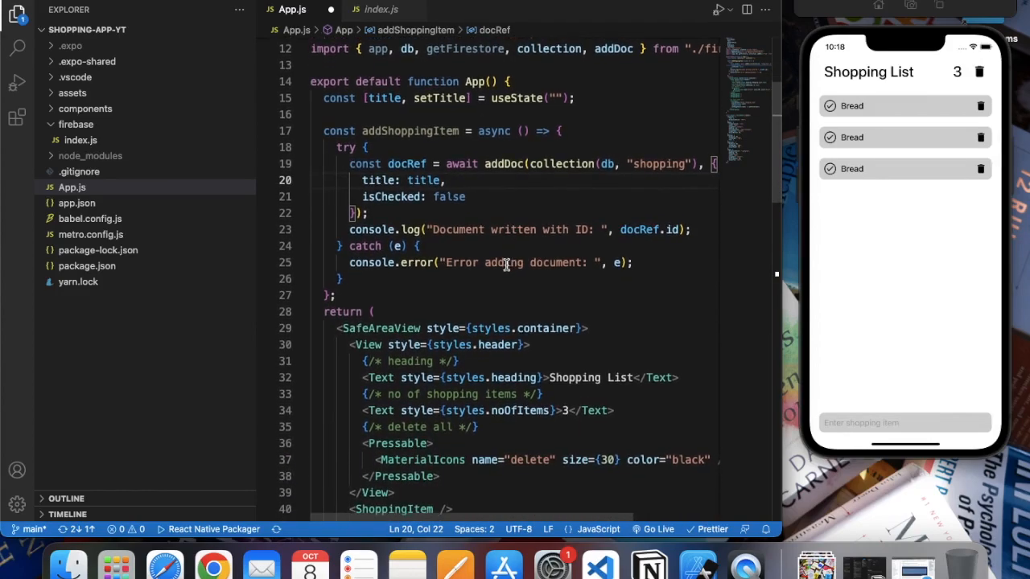
pyautogui.click(17, 14)
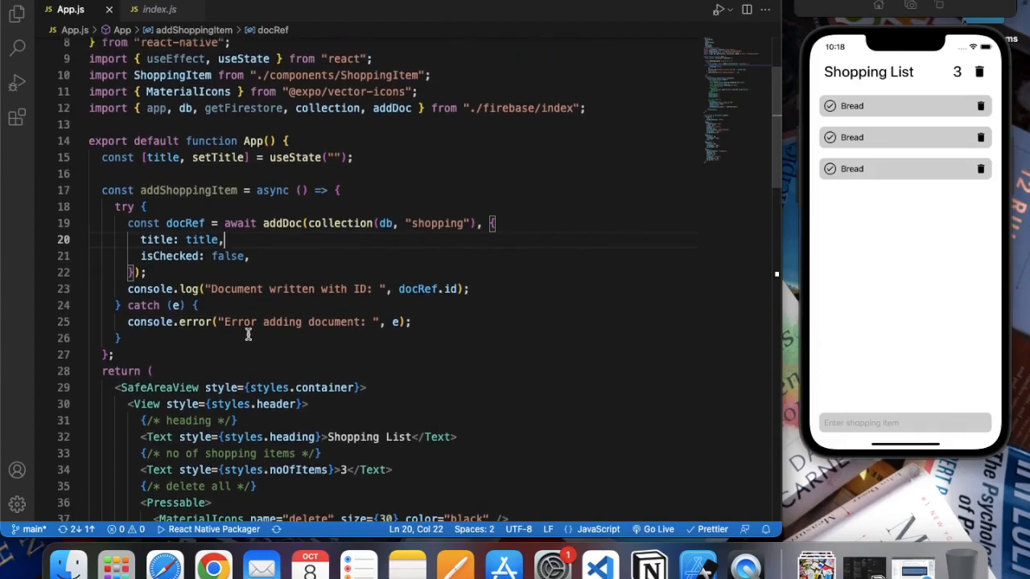
# - Add onSubmitEditing={addShoppingItem} to the shopping item TextInput
pyautogui.scroll(-3)
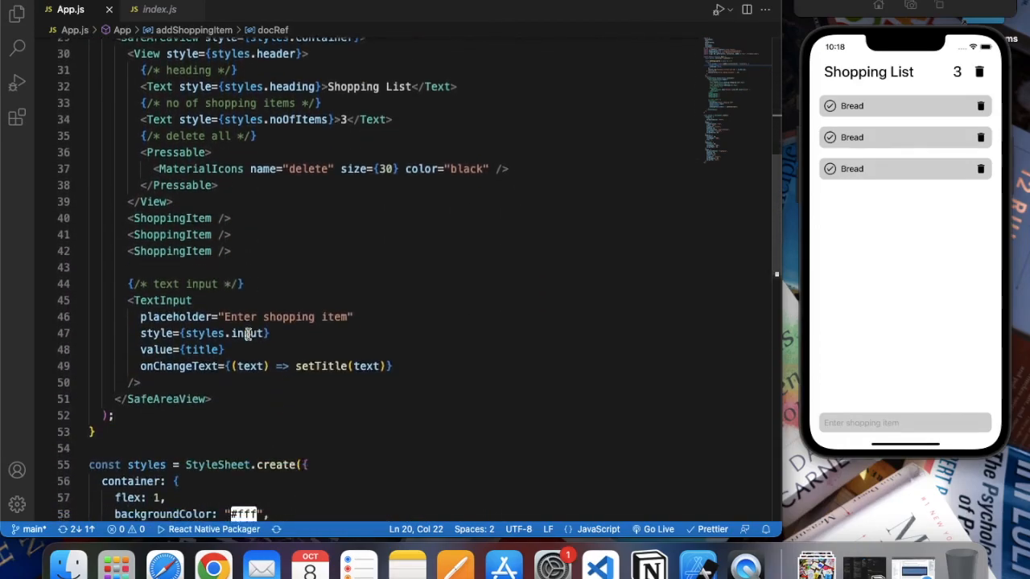
pyautogui.scroll(-3)
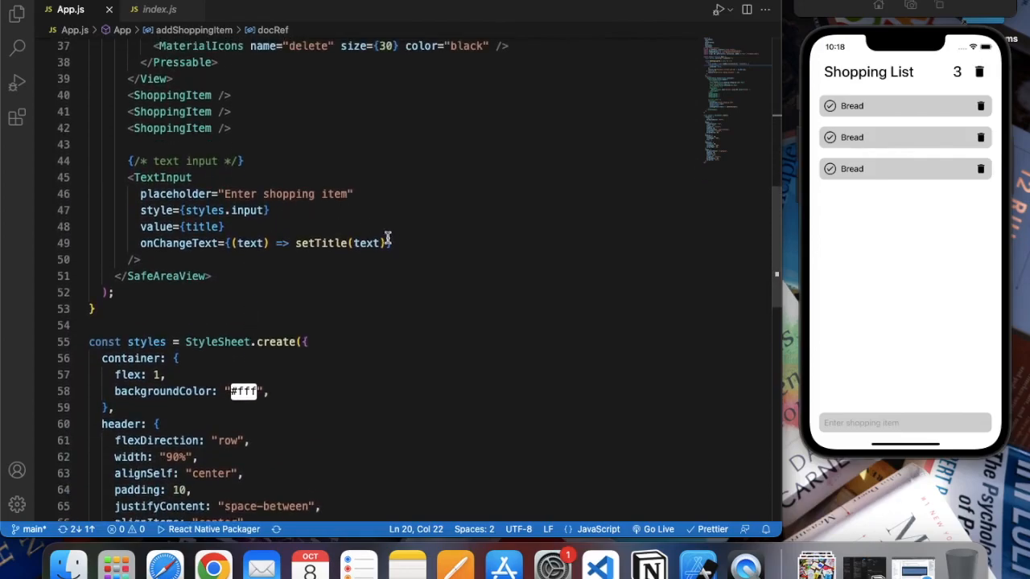
pyautogui.write('ons')
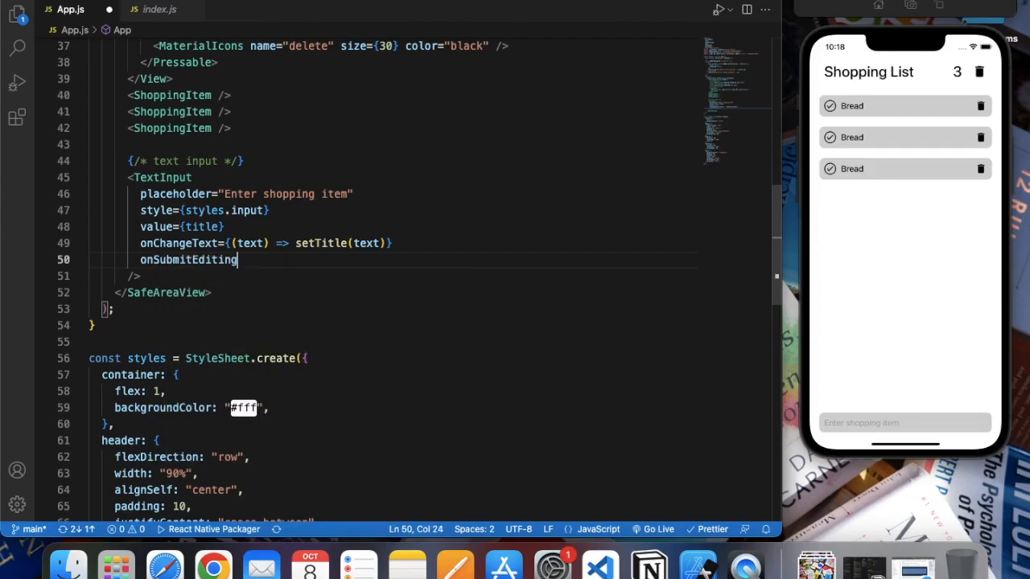
pyautogui.write('={}')
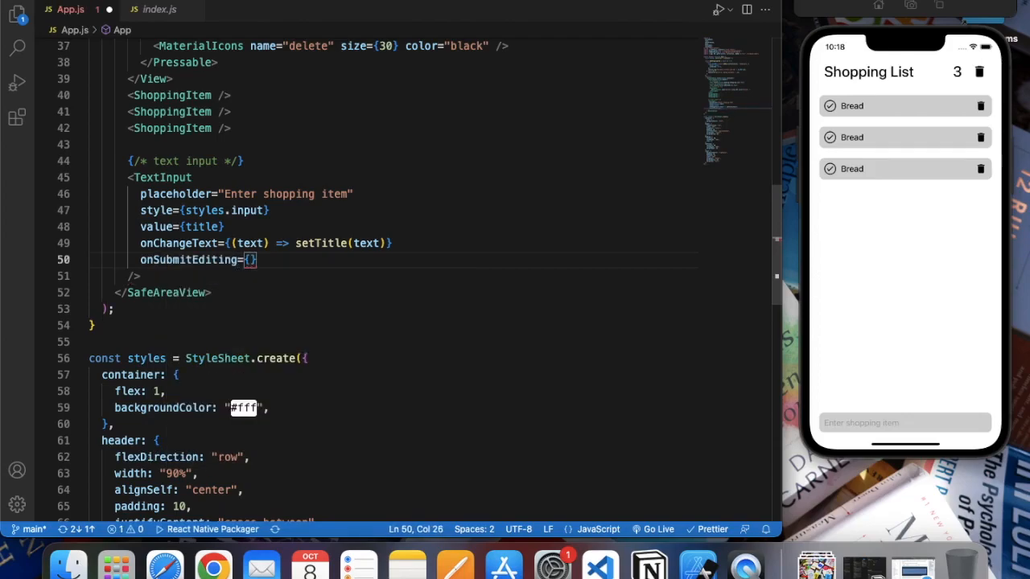
pyautogui.write('add')
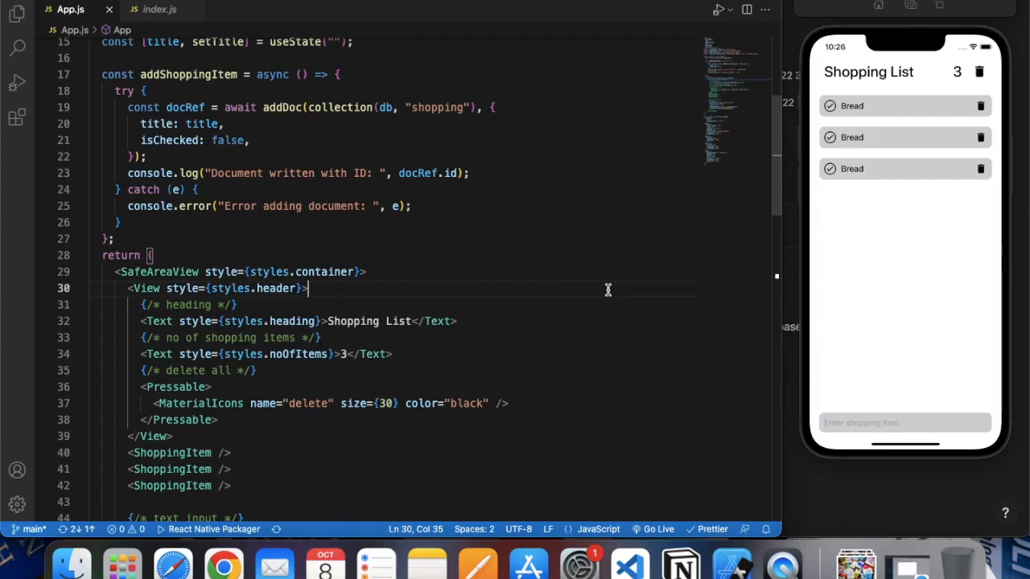
# - Type Milk into the simulator's shopping item field to test submission
pyautogui.scroll(-3)
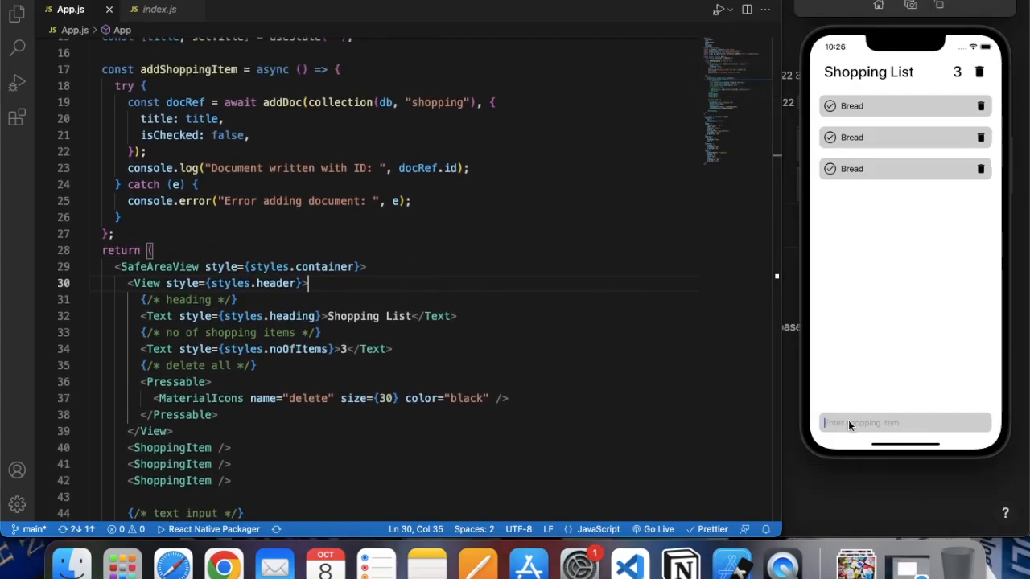
pyautogui.write('M')
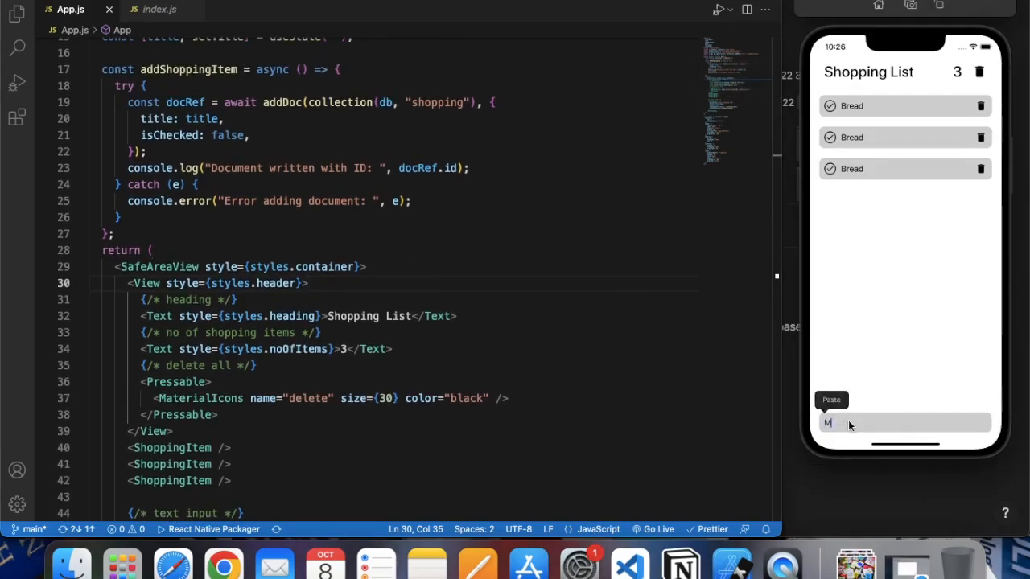
pyautogui.write('ilk')
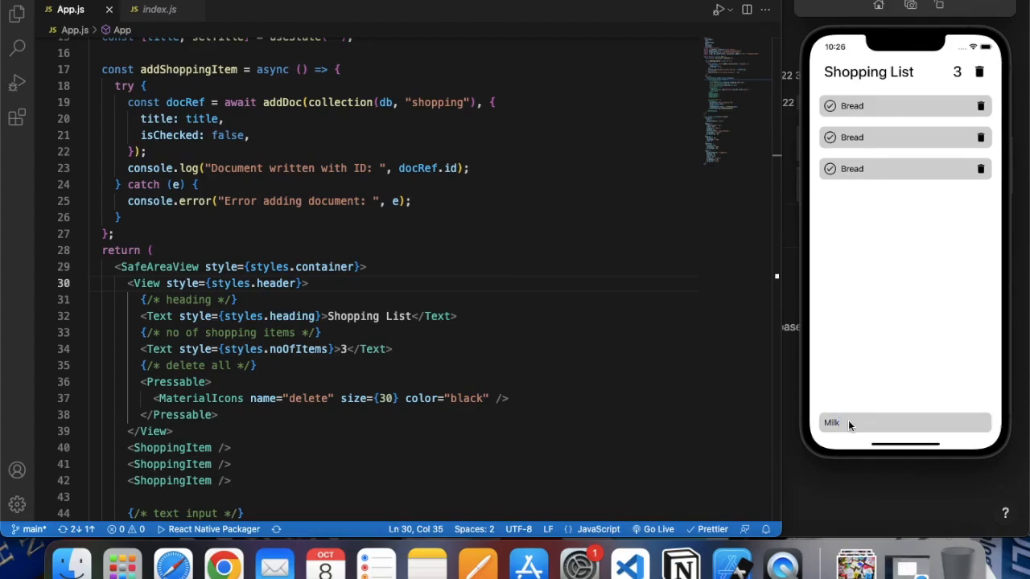
pyautogui.moveTo(223, 561)
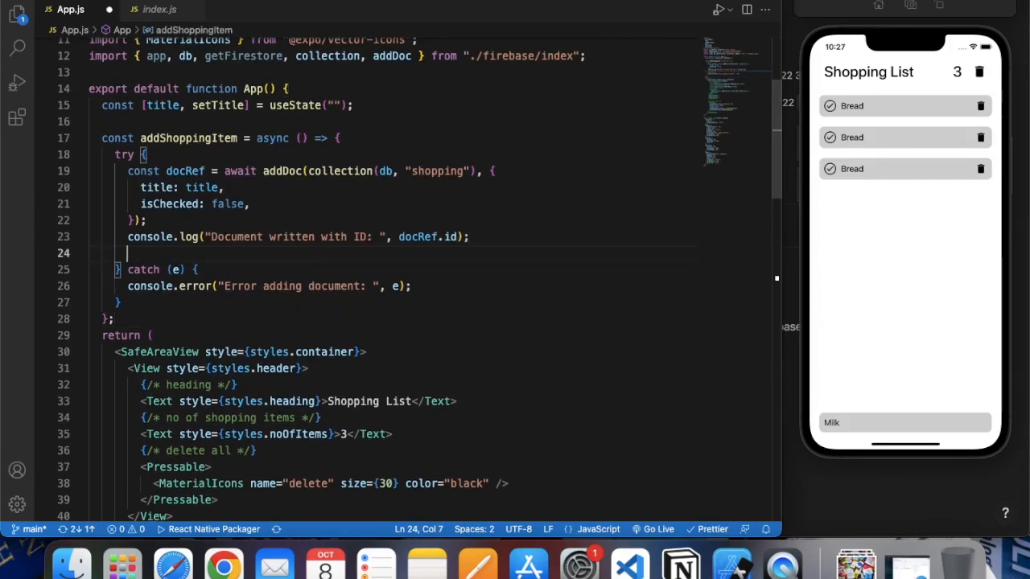
# - Clear the input with setTitle("") after adding, submit Bread, and inspect its Firestore document
pyautogui.write('setTitle(')
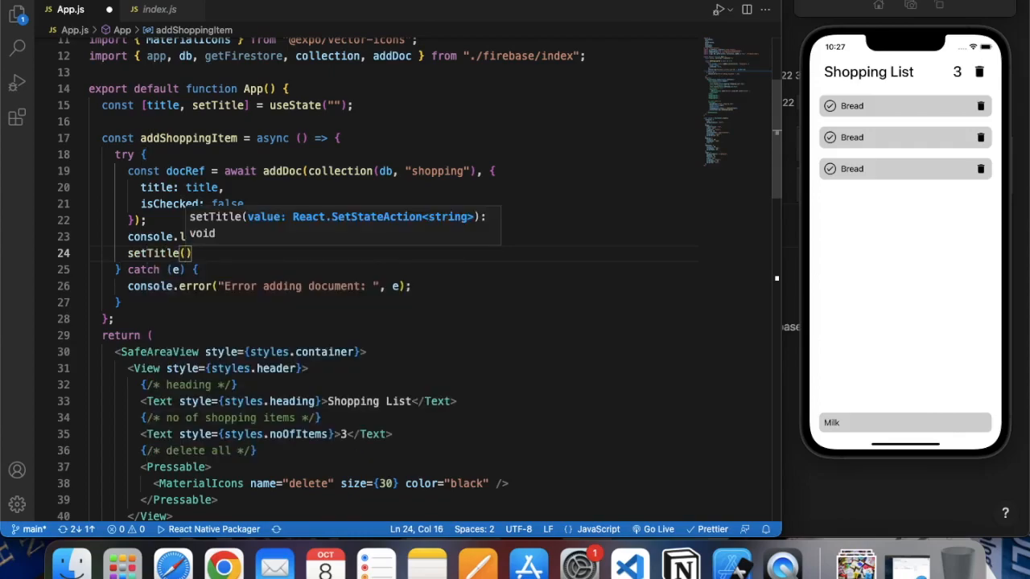
pyautogui.write('""')
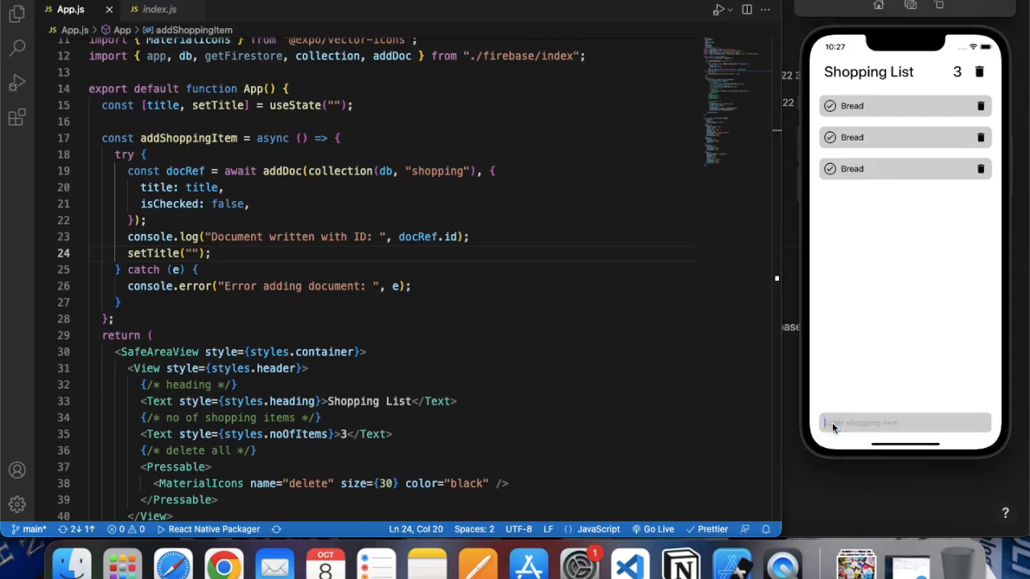
pyautogui.write('Bread')
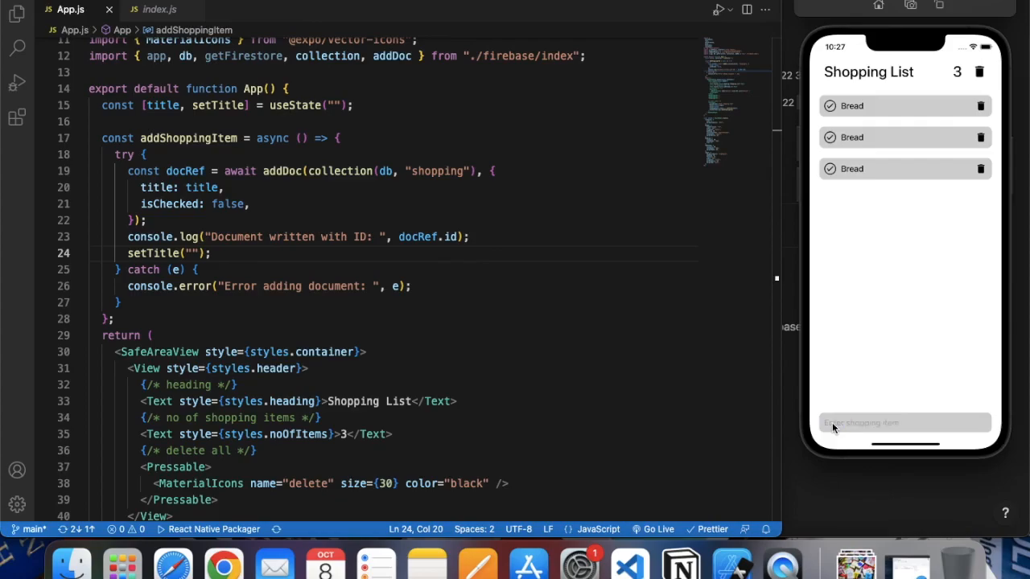
pyautogui.moveTo(822, 437)
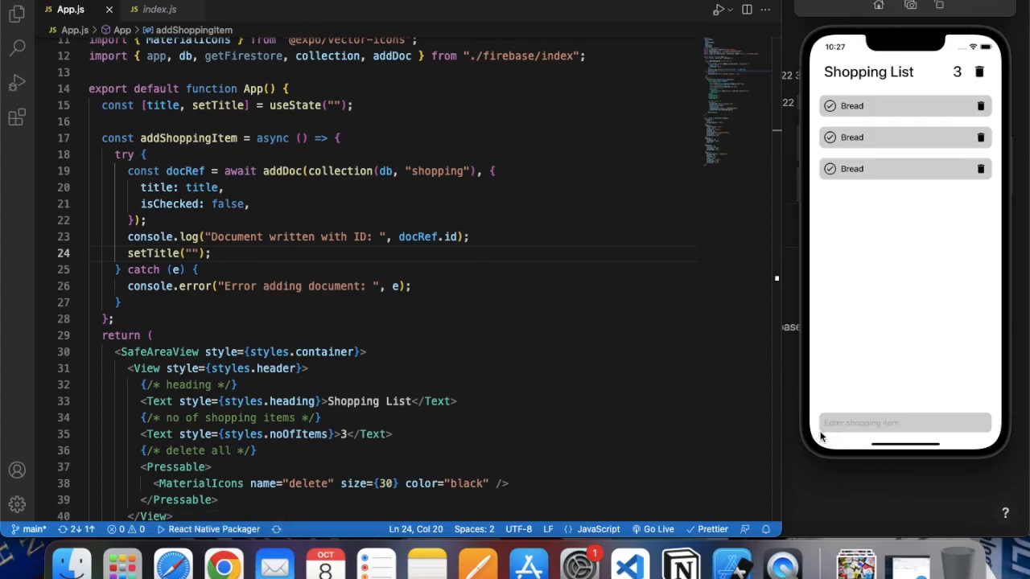
pyautogui.moveTo(123, 561)
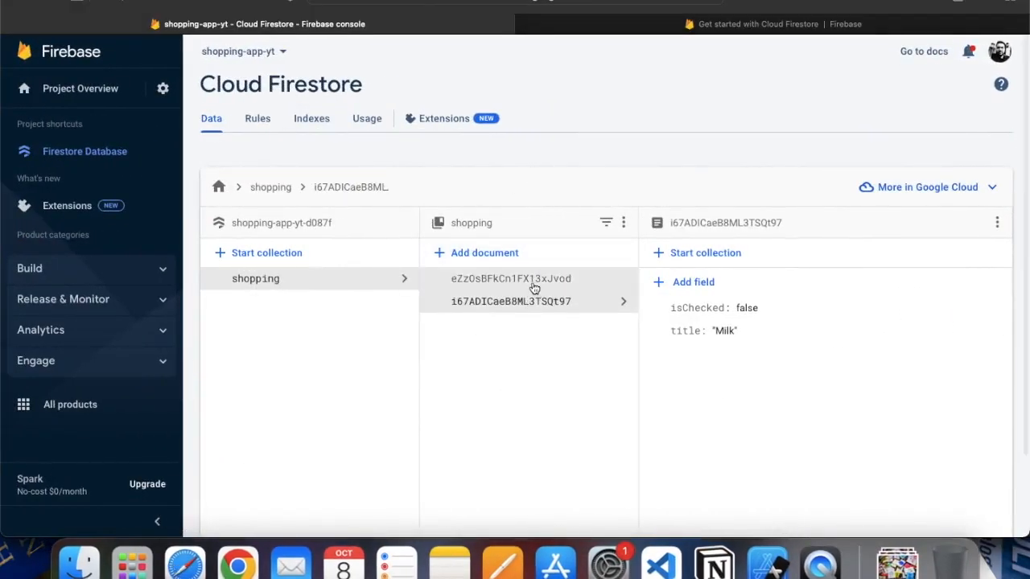
pyautogui.click(511, 279)
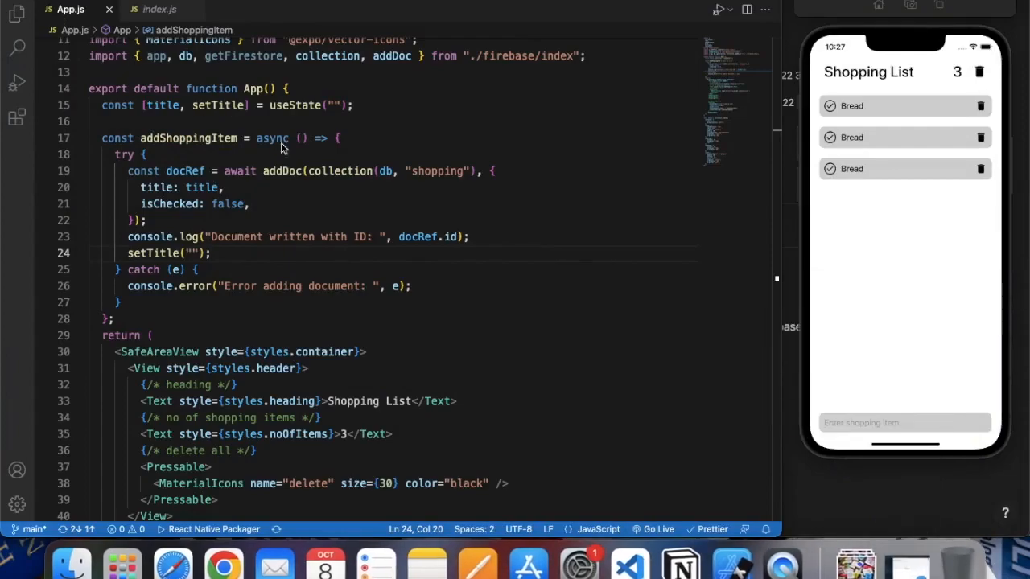
# - Show the Explorer file tree and expand the components folder
pyautogui.click(344, 220)
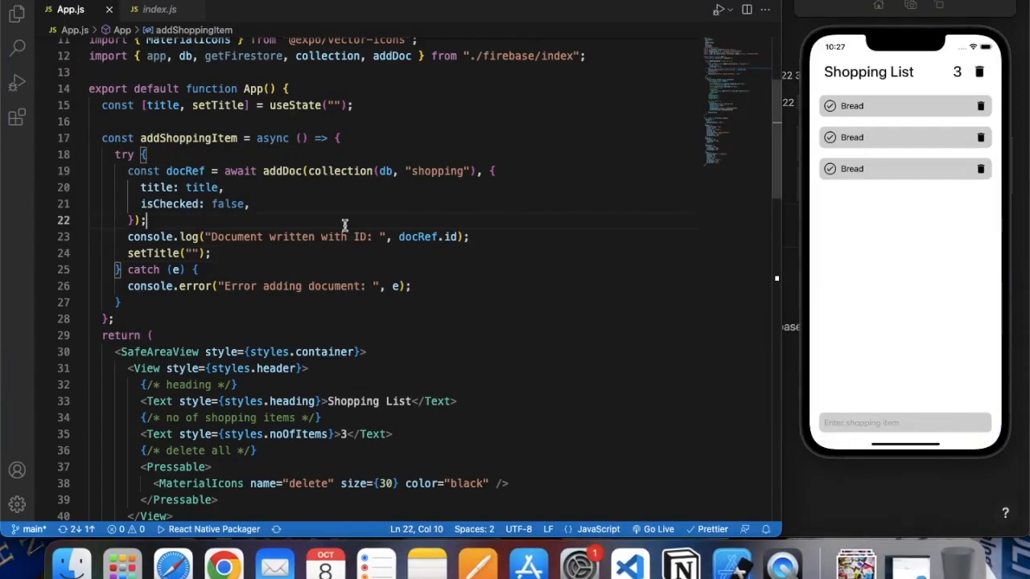
pyautogui.click(16, 14)
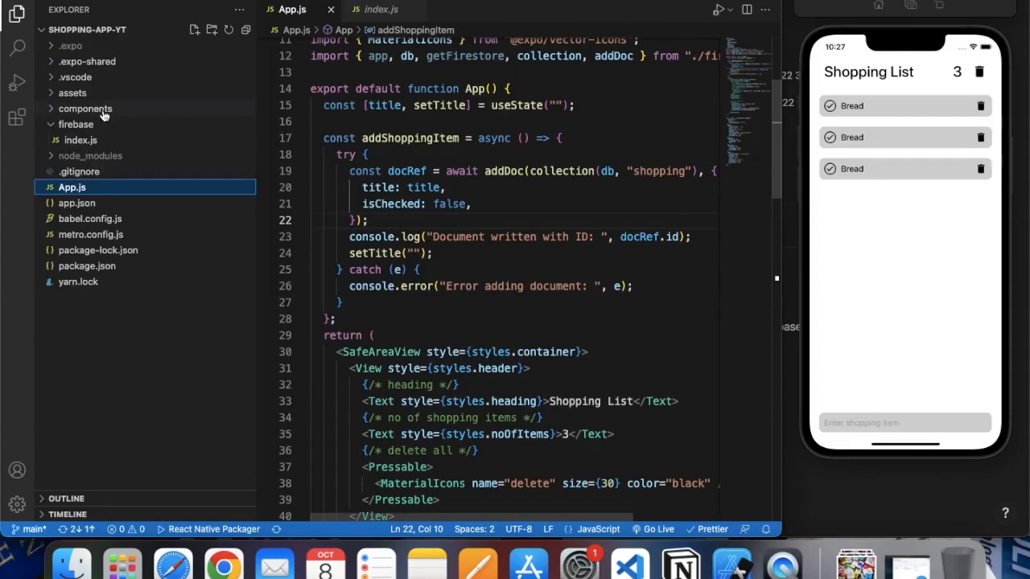
pyautogui.click(84, 108)
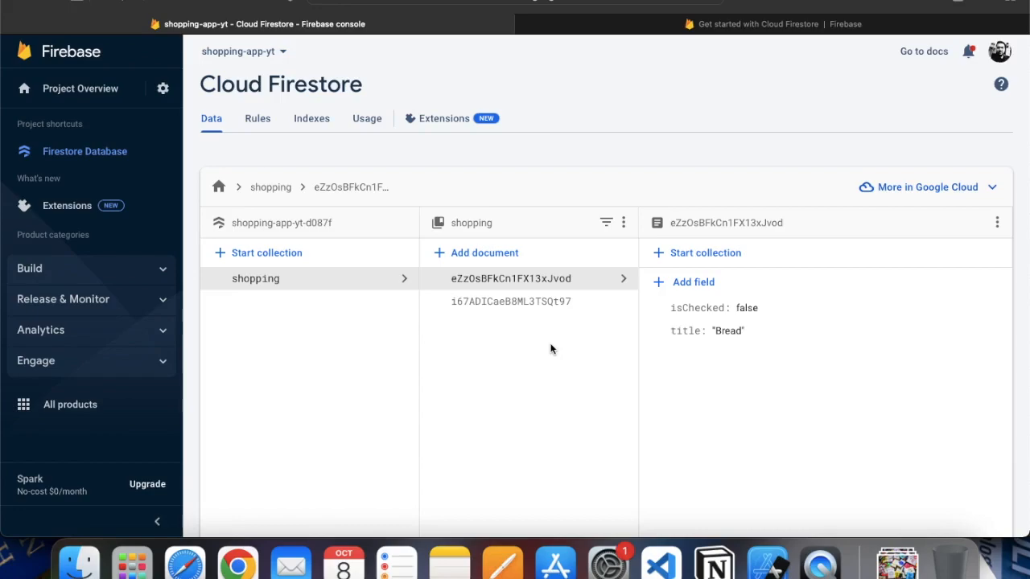
pyautogui.moveTo(524, 286)
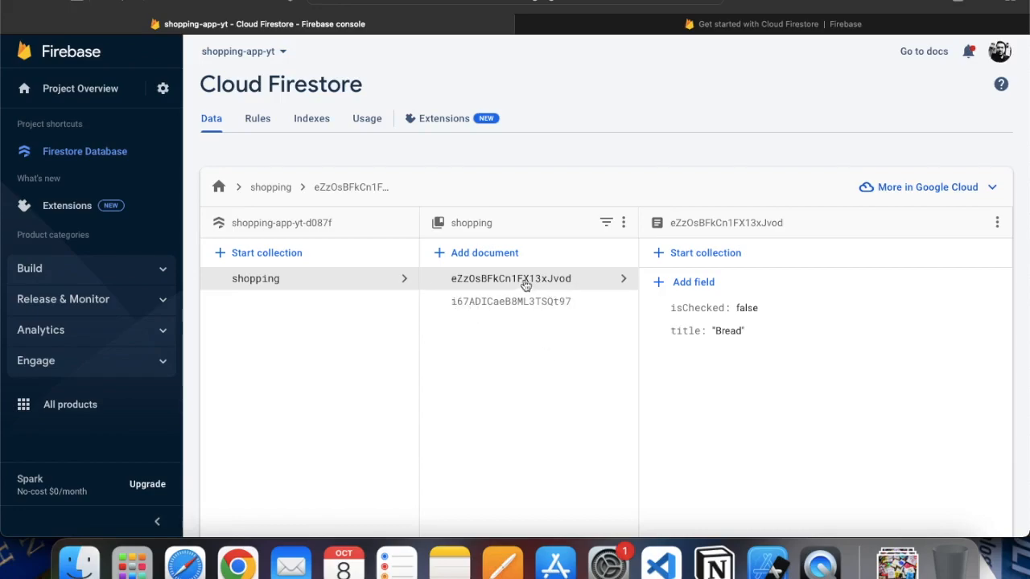
pyautogui.moveTo(578, 303)
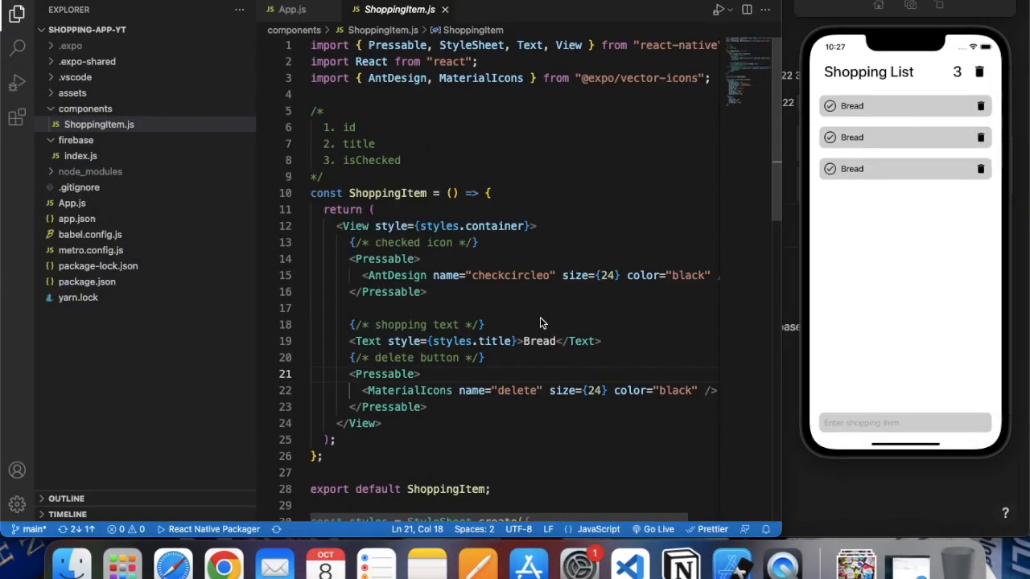
pyautogui.moveTo(290, 16)
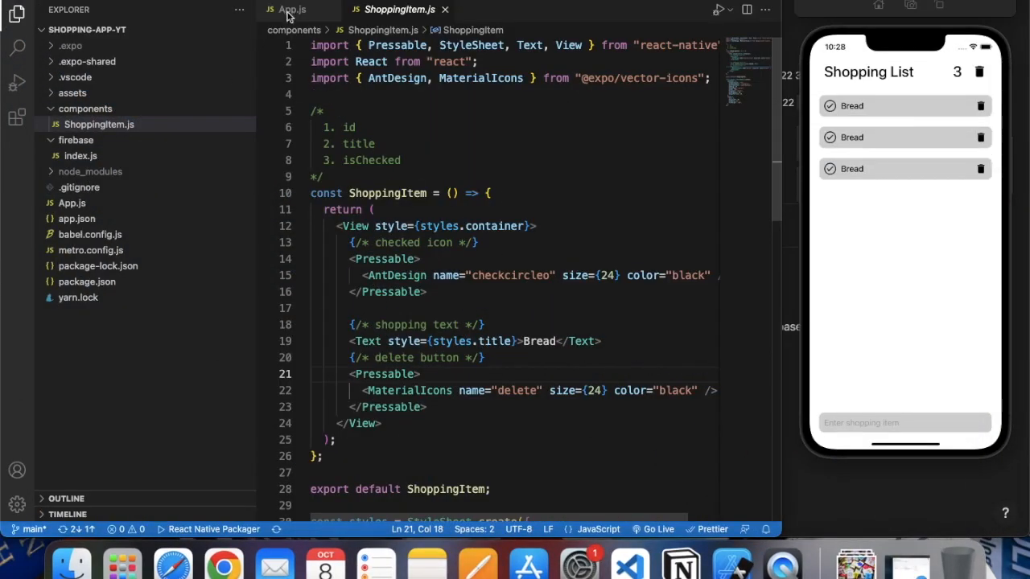
# - Switch back to the App.js tab
pyautogui.click(293, 9)
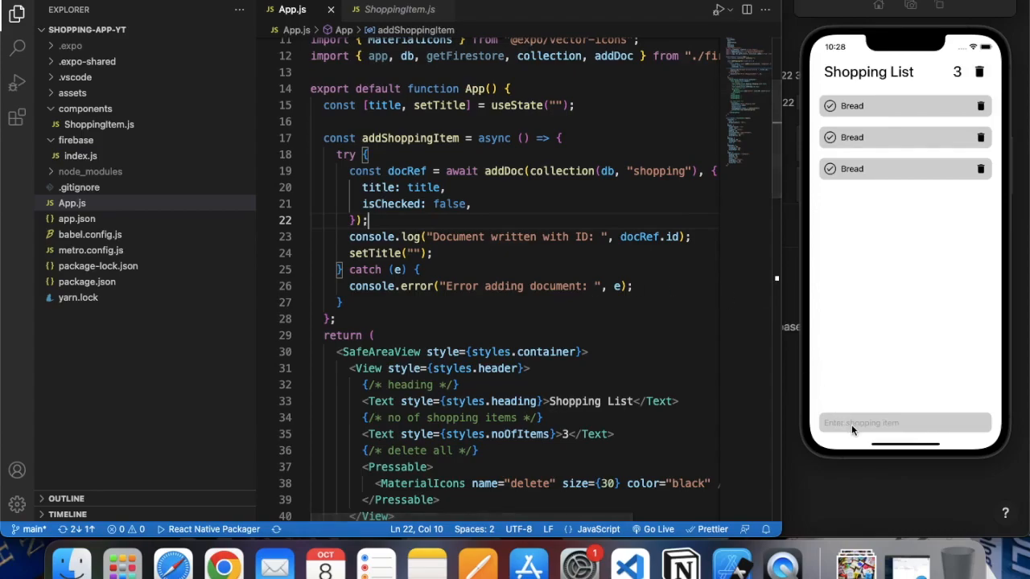
# - Submit Drinks from the simulator's shopping item field and go to the Firebase console
pyautogui.click(901, 423)
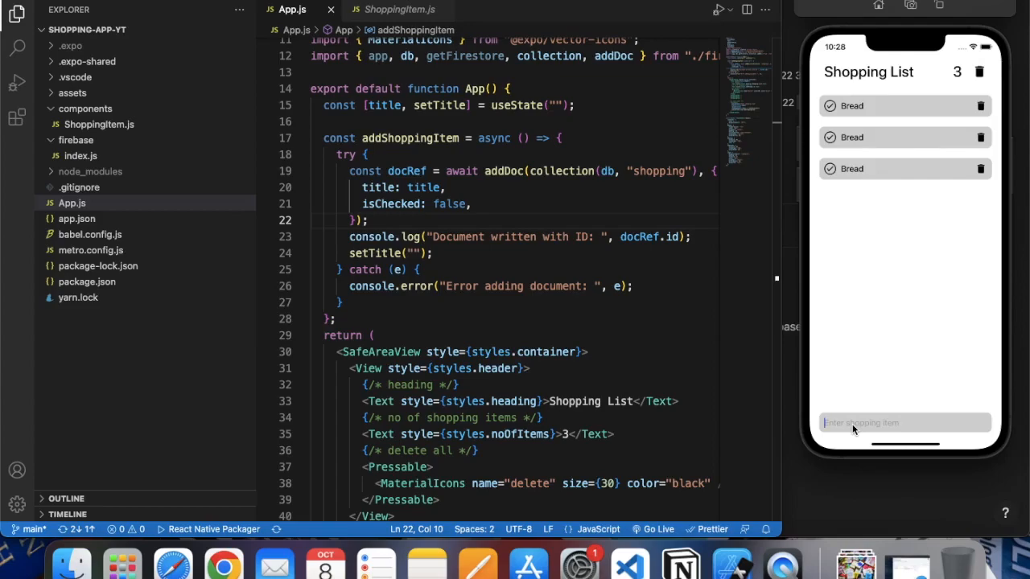
pyautogui.write('Drinks')
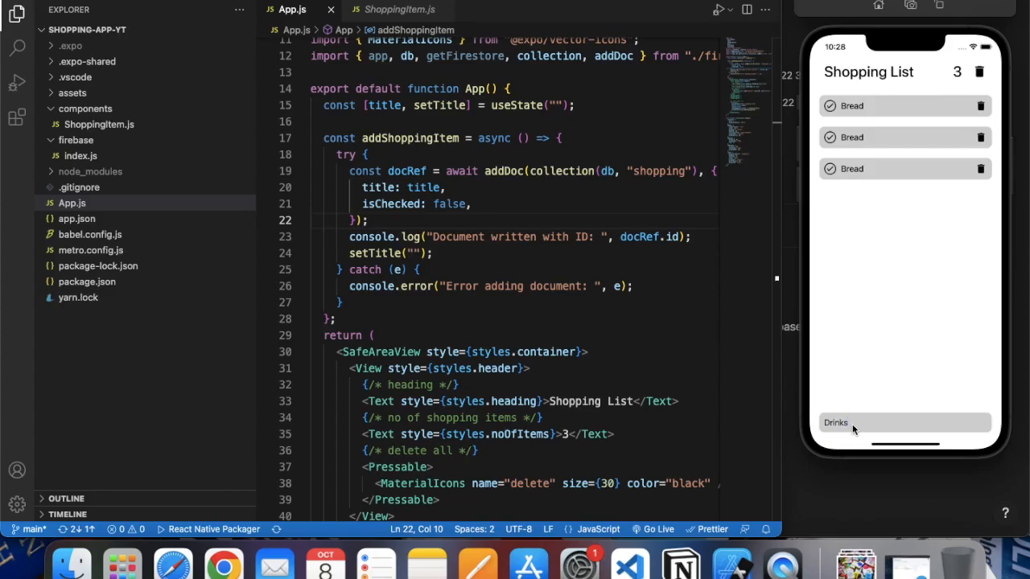
pyautogui.click(904, 422)
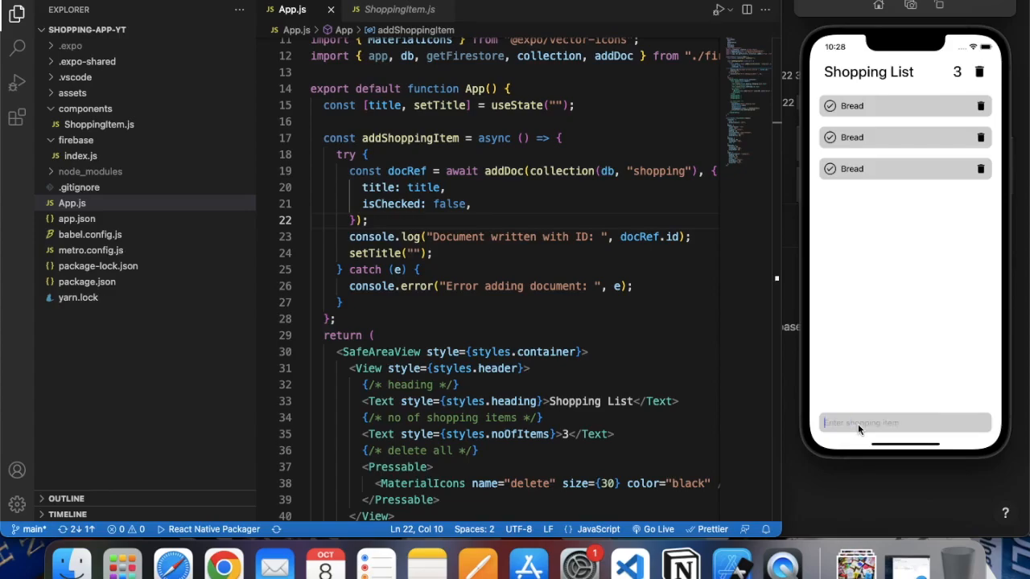
pyautogui.click(181, 562)
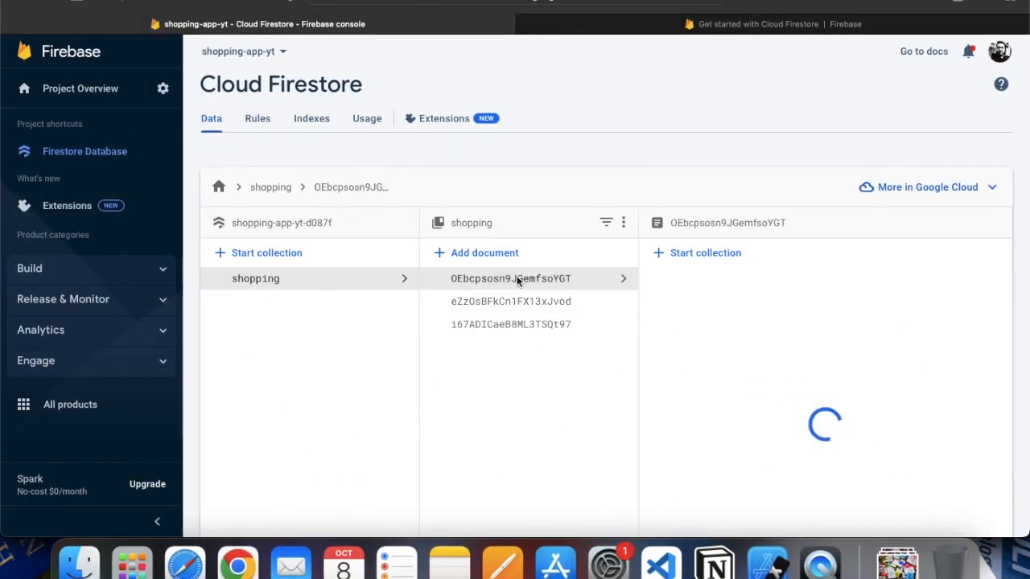
# - Open the newest shopping document to confirm title Drinks with isChecked false
pyautogui.click(510, 279)
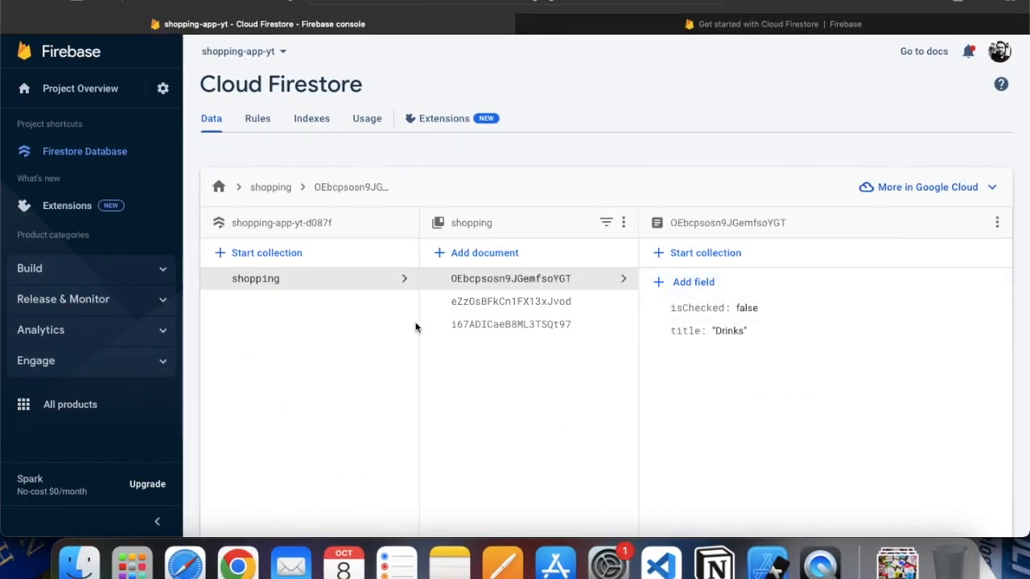
pyautogui.moveTo(34, 2)
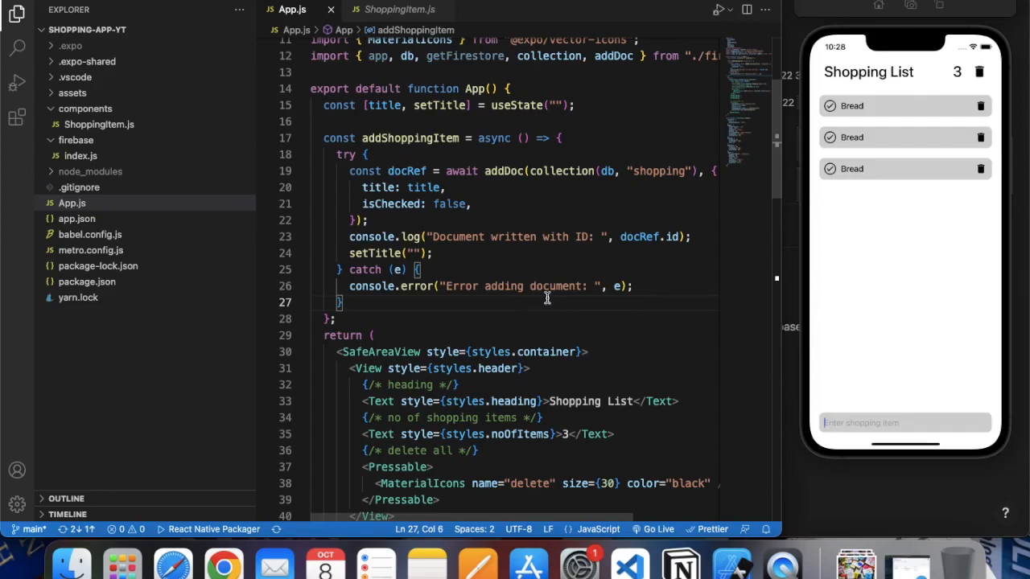
pyautogui.moveTo(638, 336)
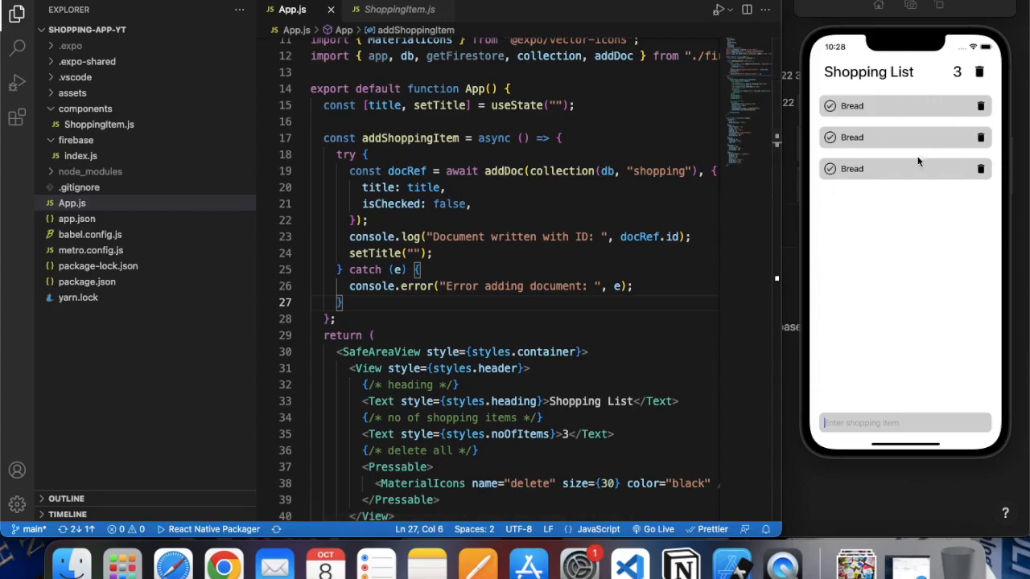
pyautogui.moveTo(912, 249)
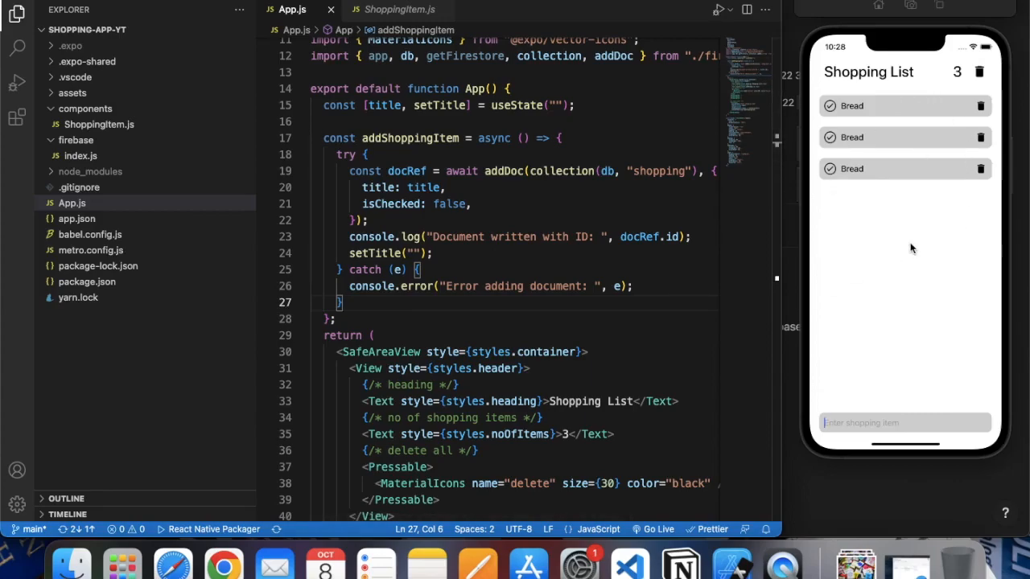